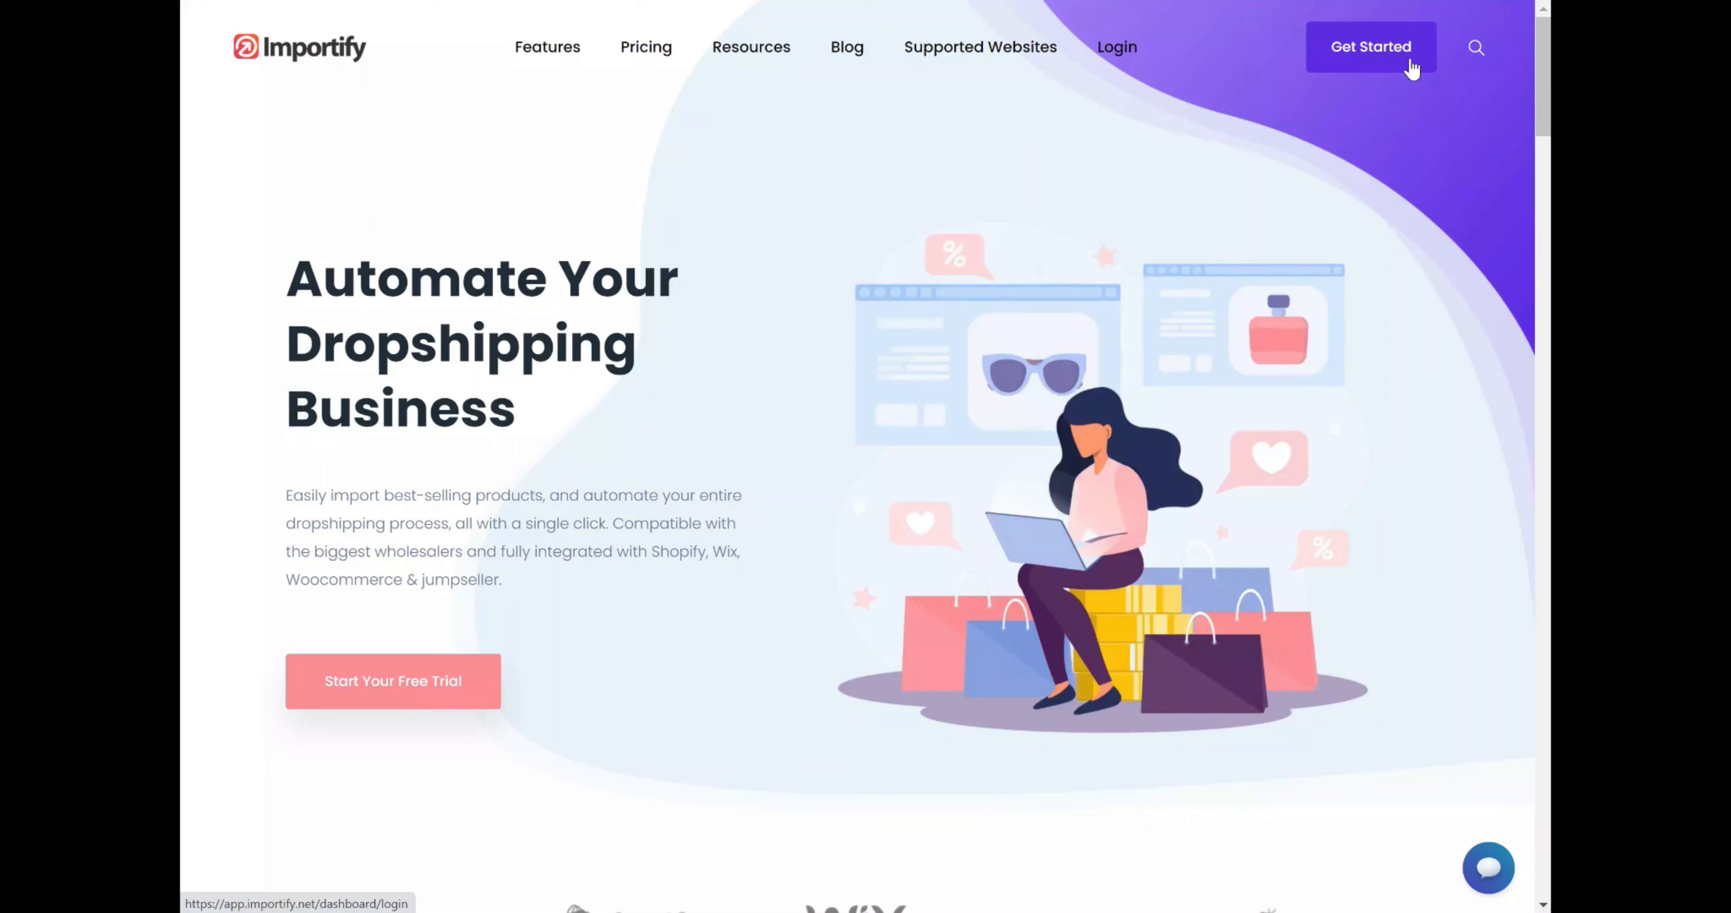
Start Importify sign-up and log in with the Shopify store to reach the Plans page.
left_click(1372, 48)
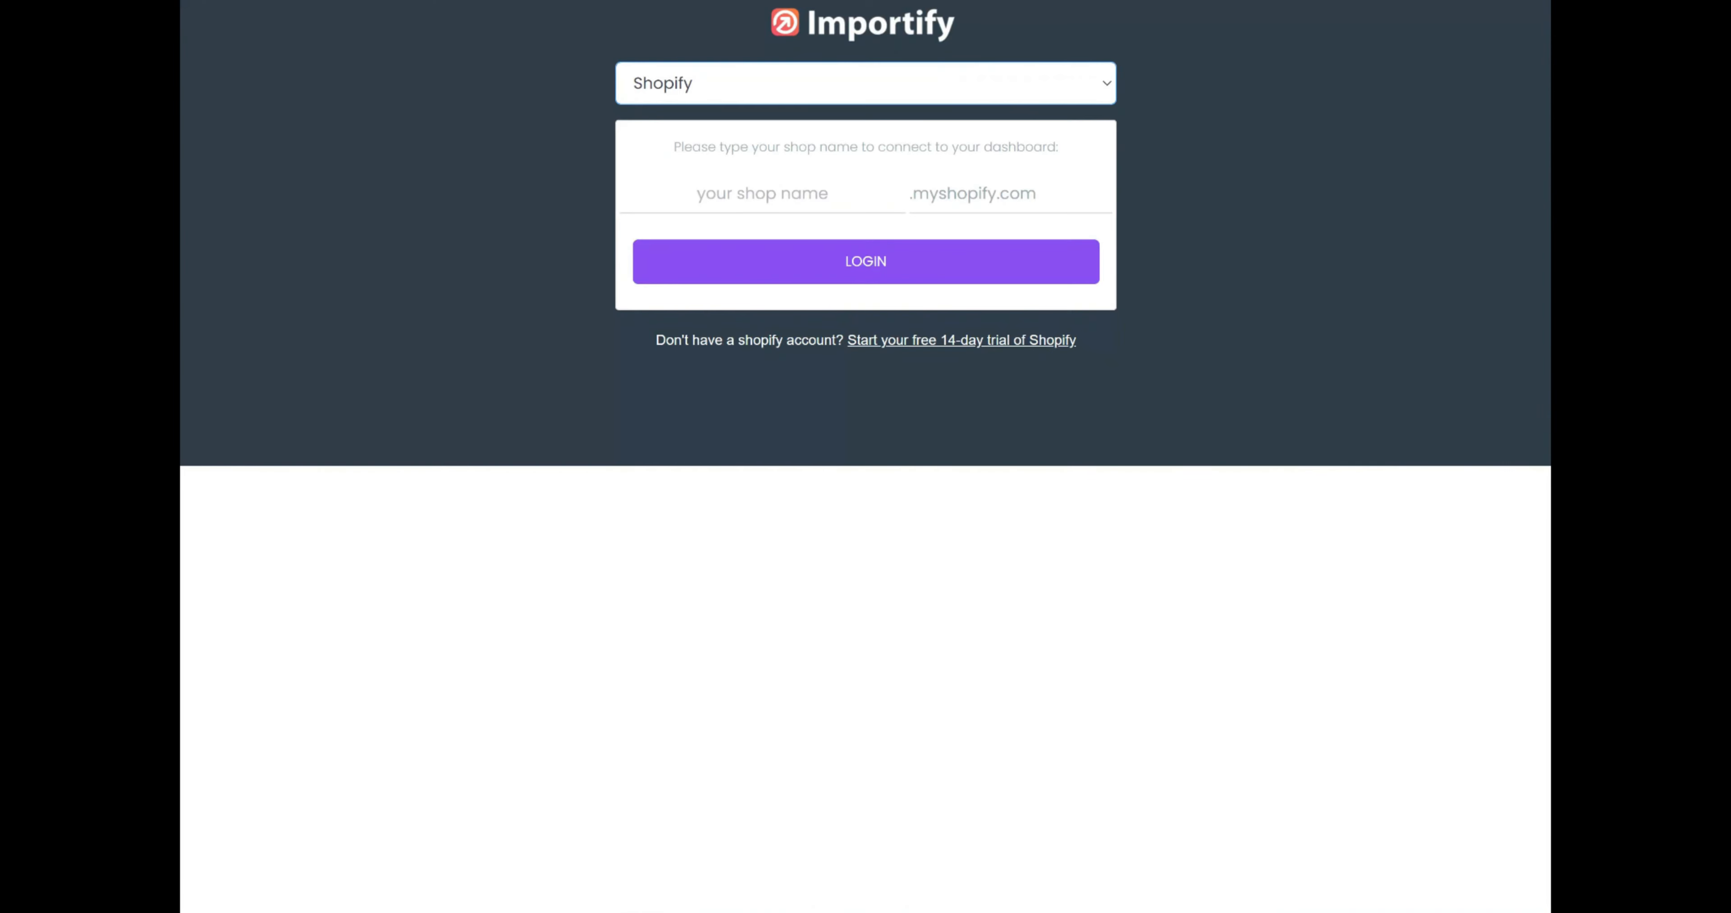
left_click(865, 261)
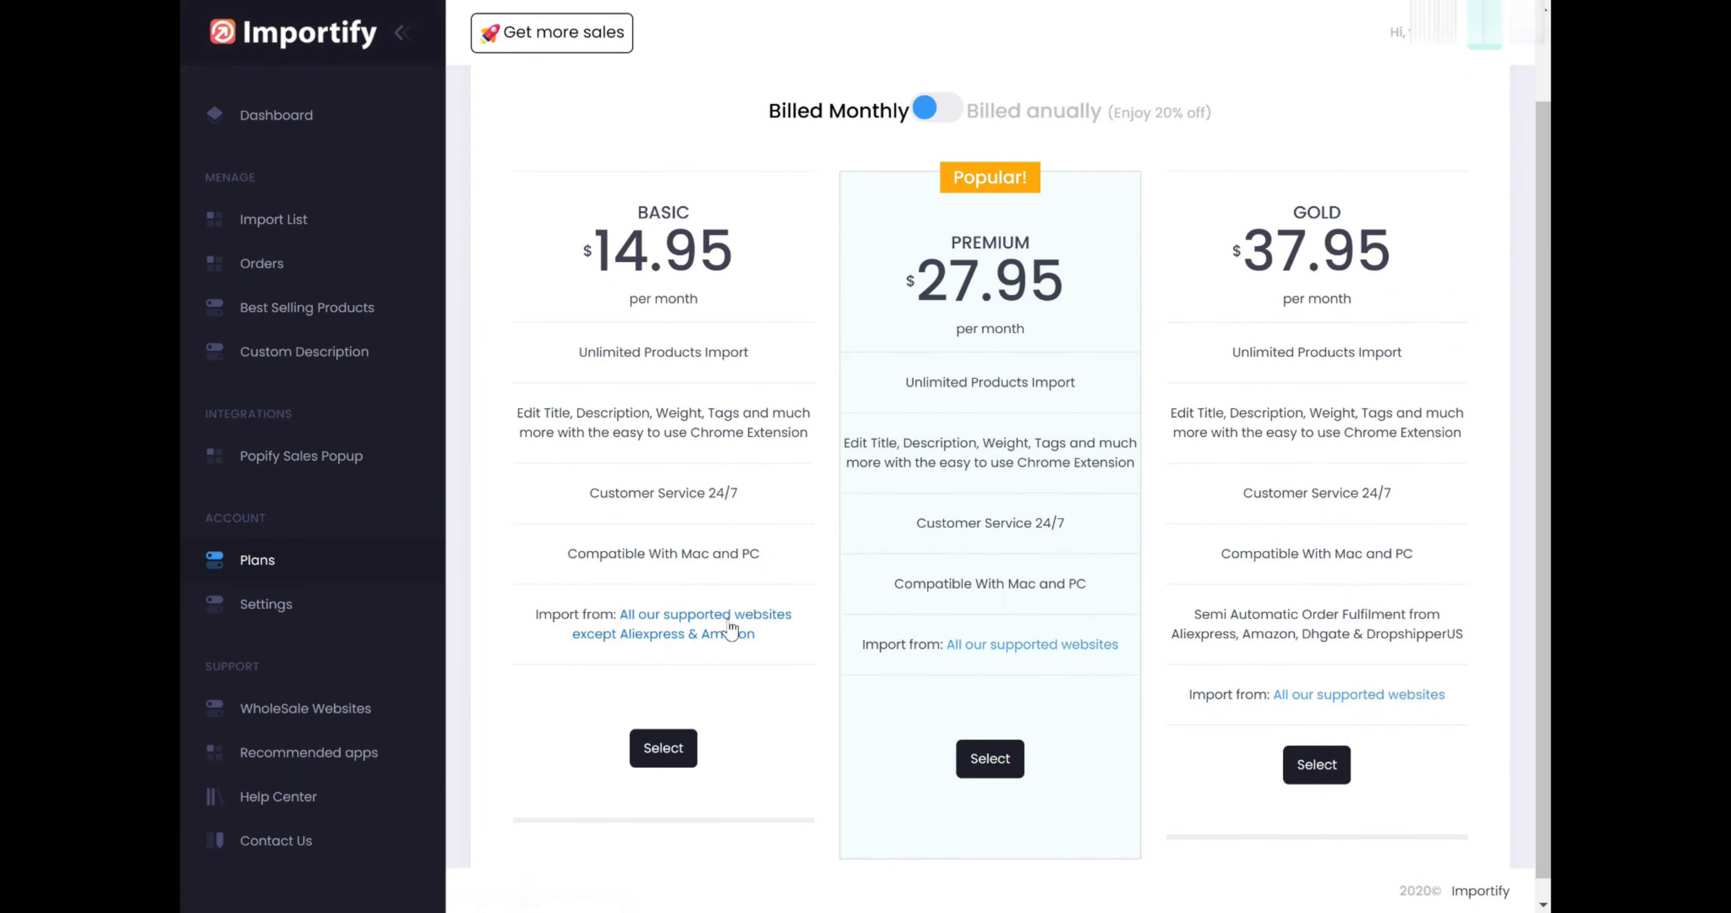
Choose the Basic monthly plan and approve the subscription charge in Shopify.
left_click(663, 748)
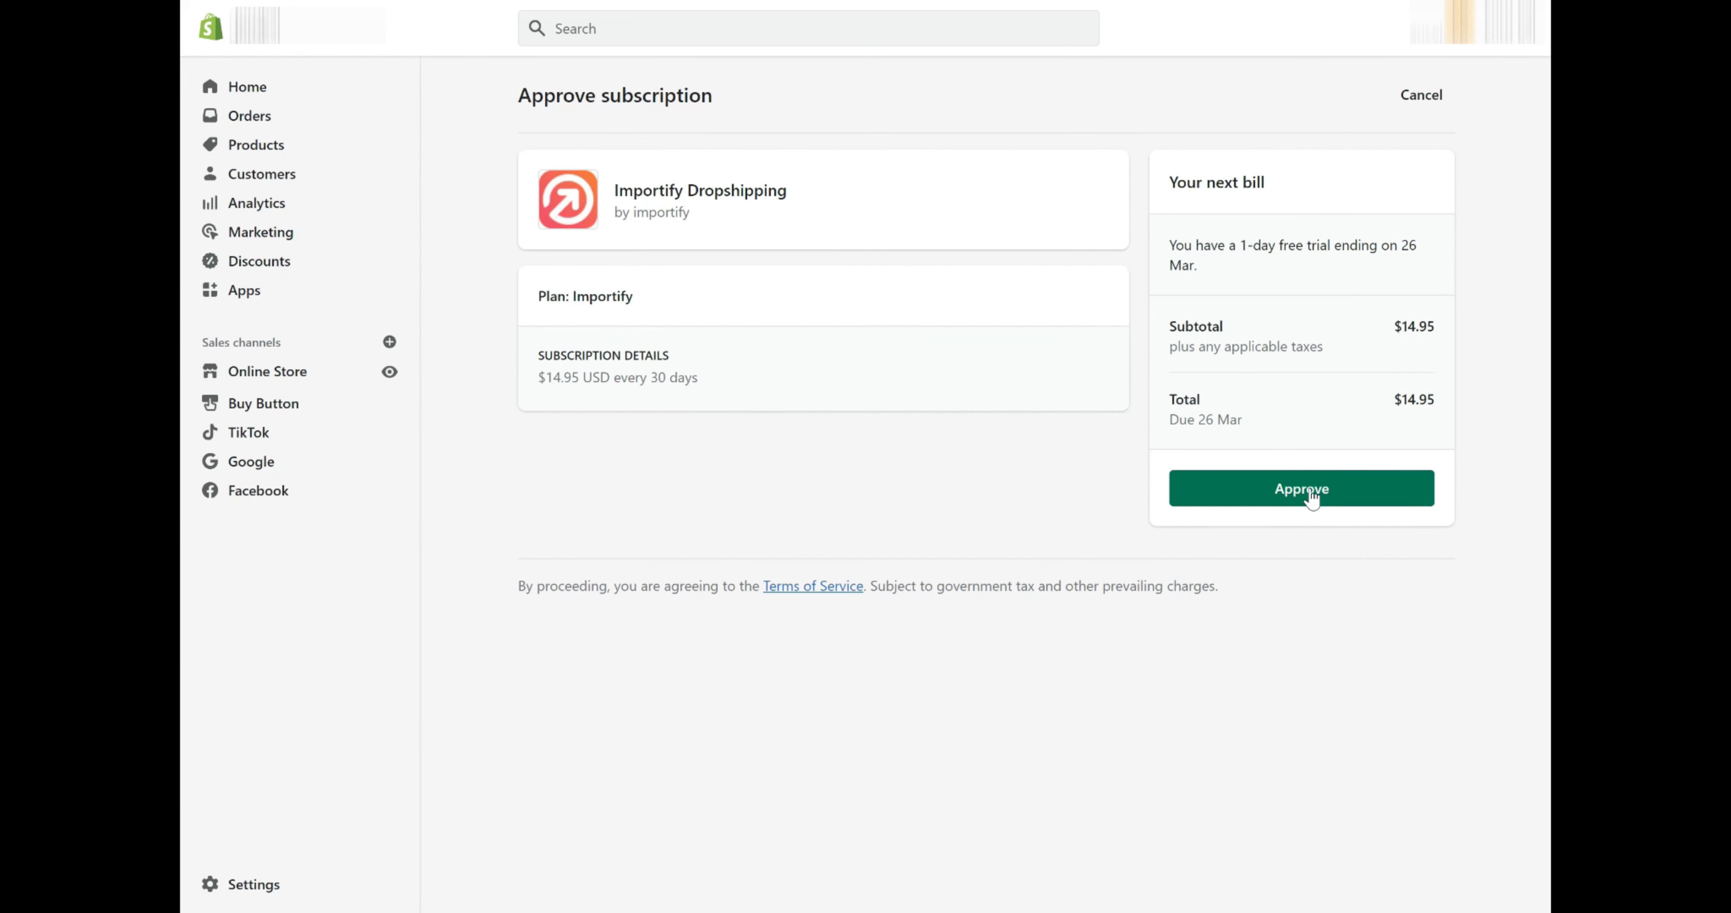
left_click(1302, 488)
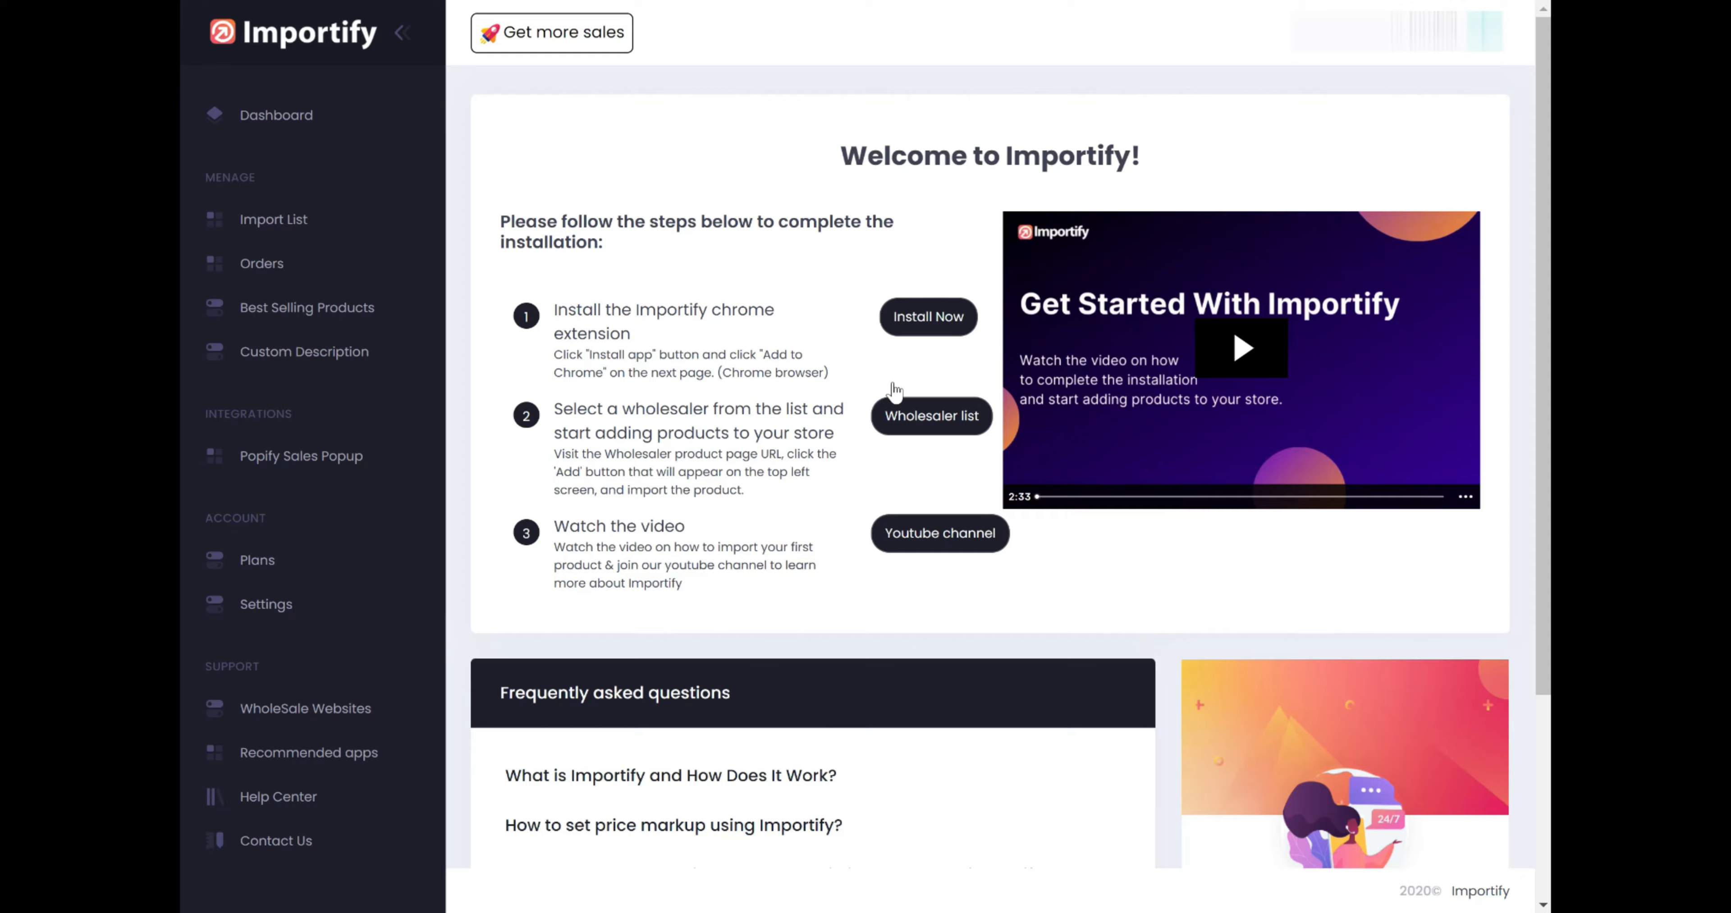
Install the Importify Product Importer extension from the Chrome Web Store.
left_click(928, 318)
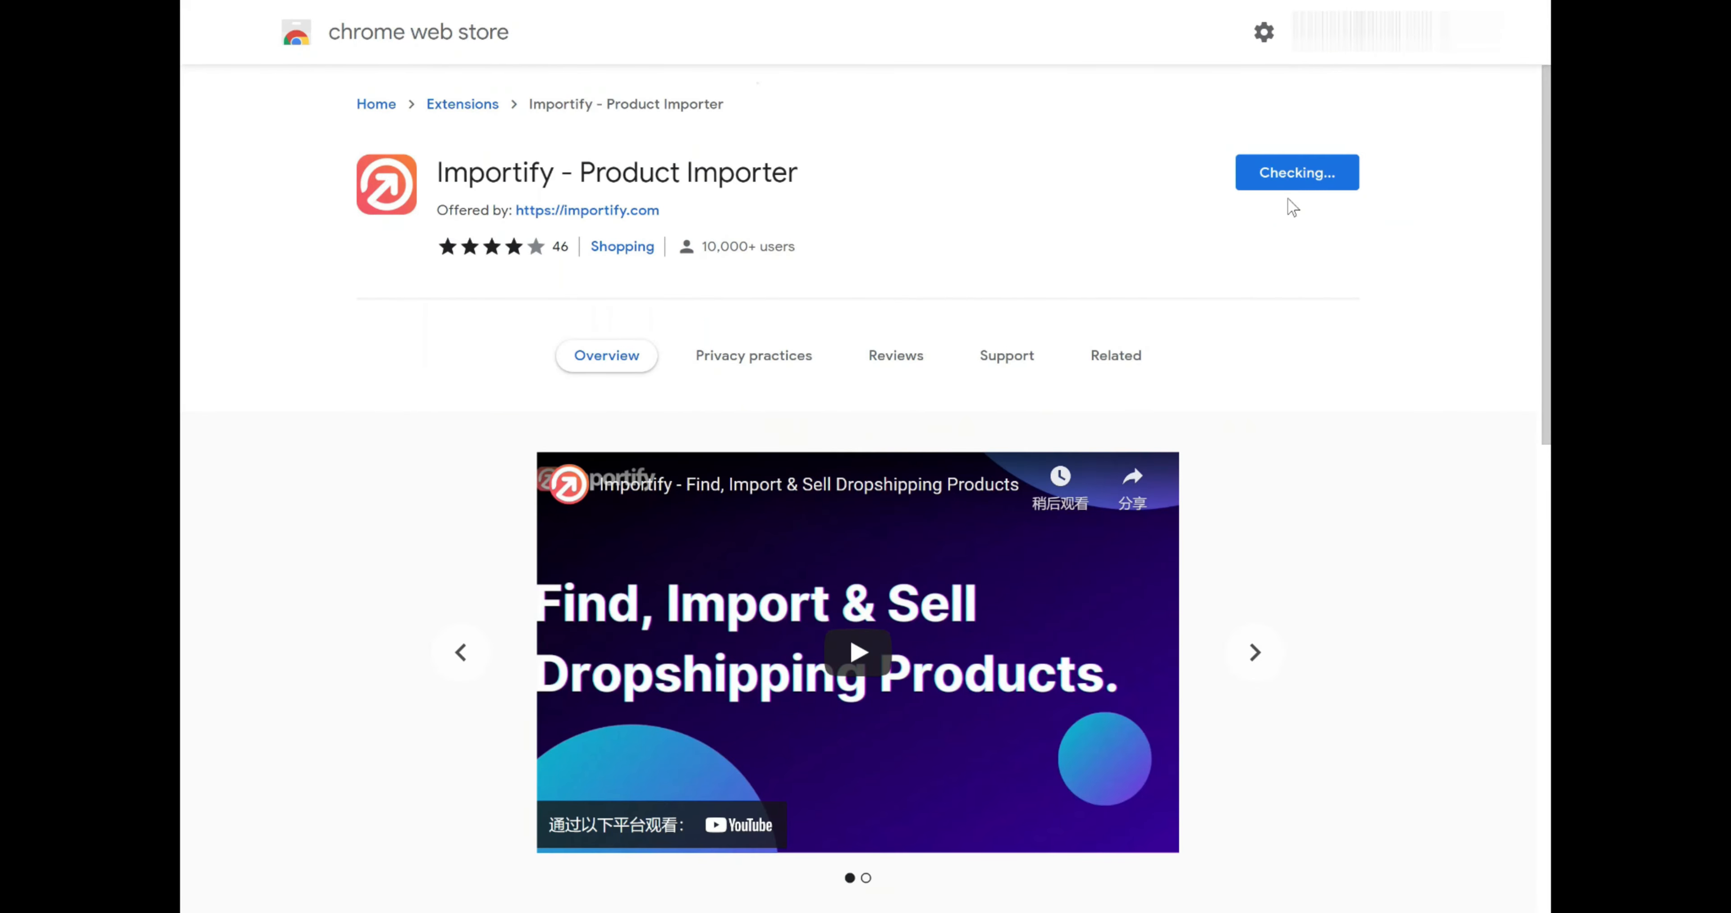
mouse_move(888, 188)
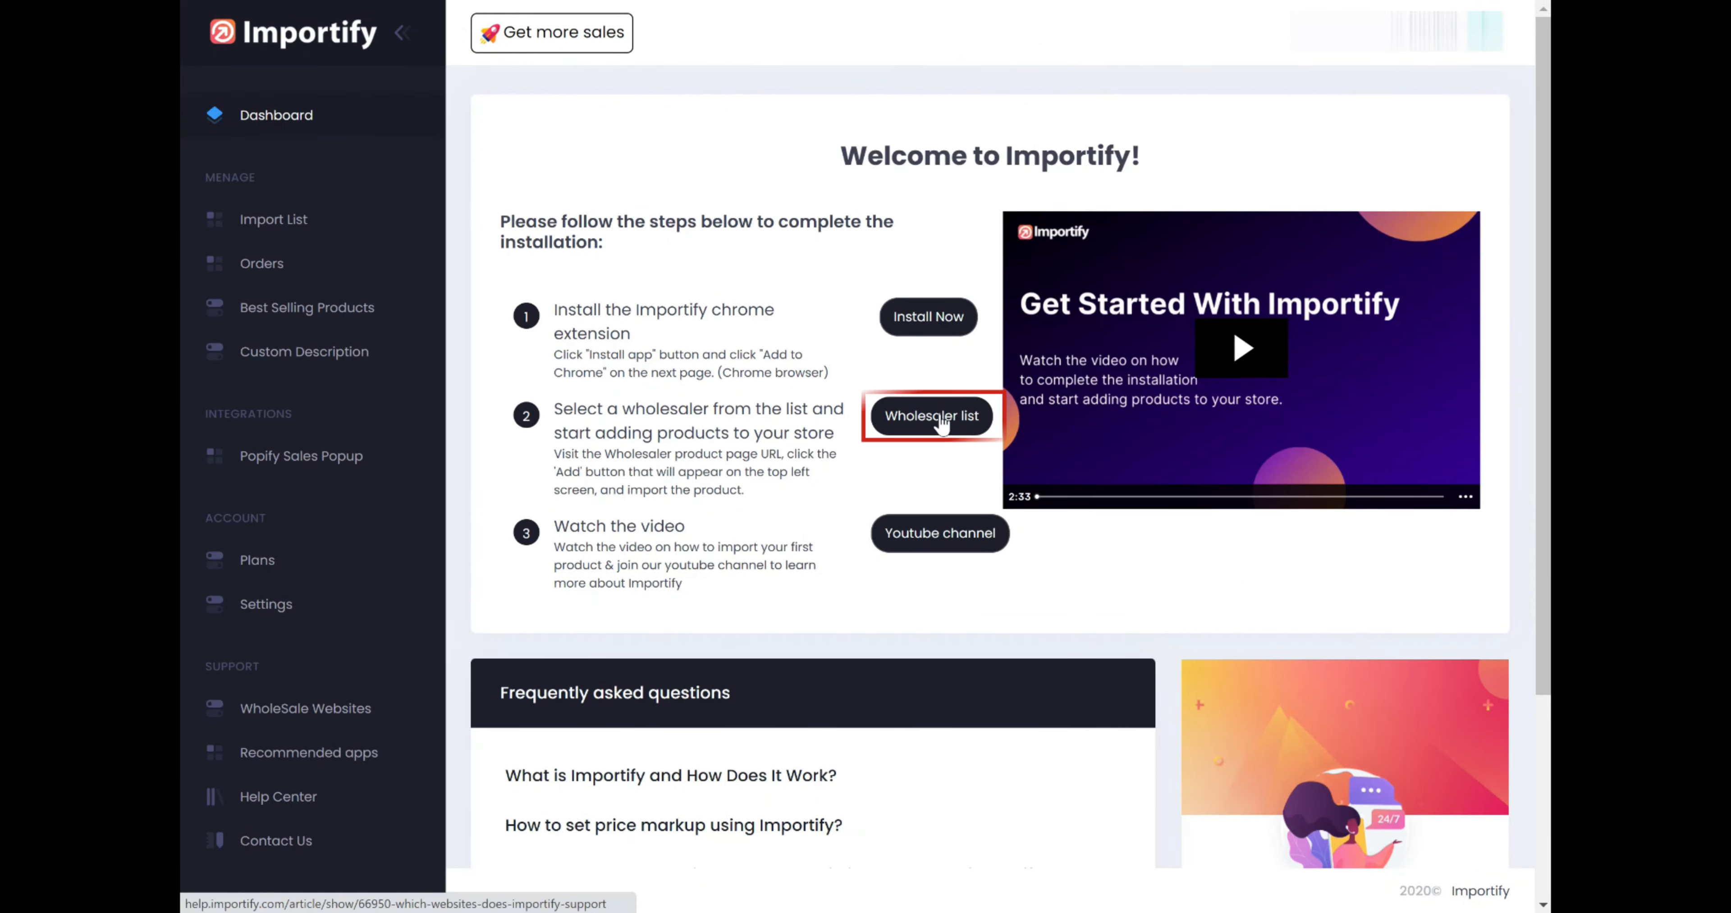
Go to SaleYee, find the 80" gray cat tree and start its Importify import.
left_click(931, 417)
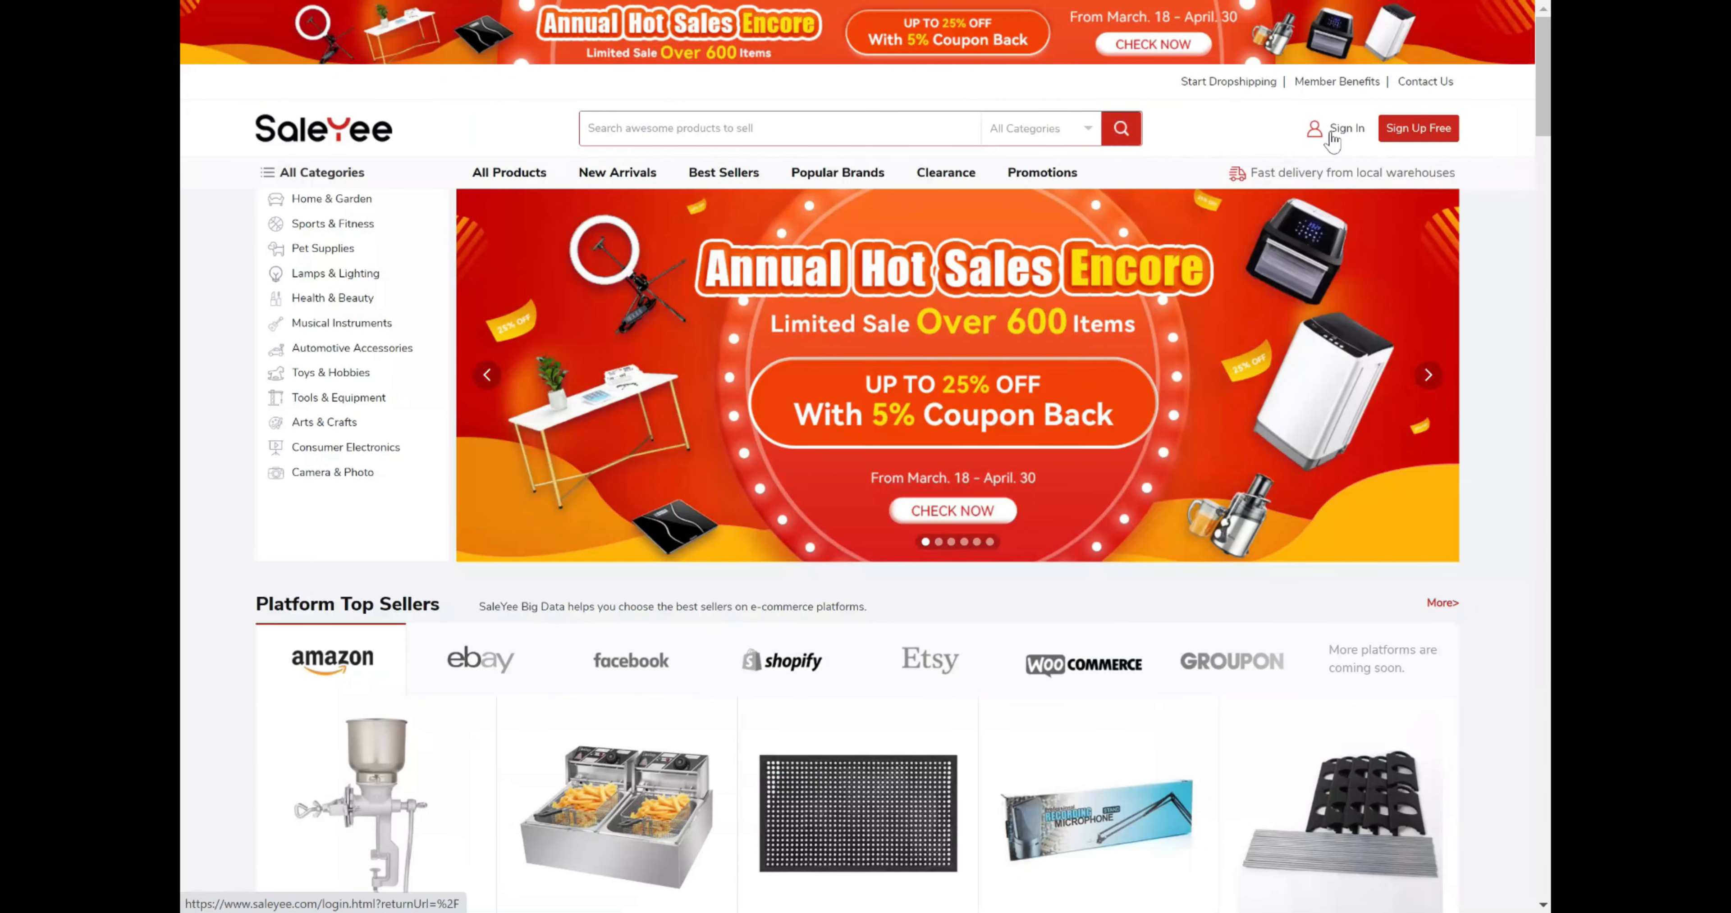
scroll("down", 3)
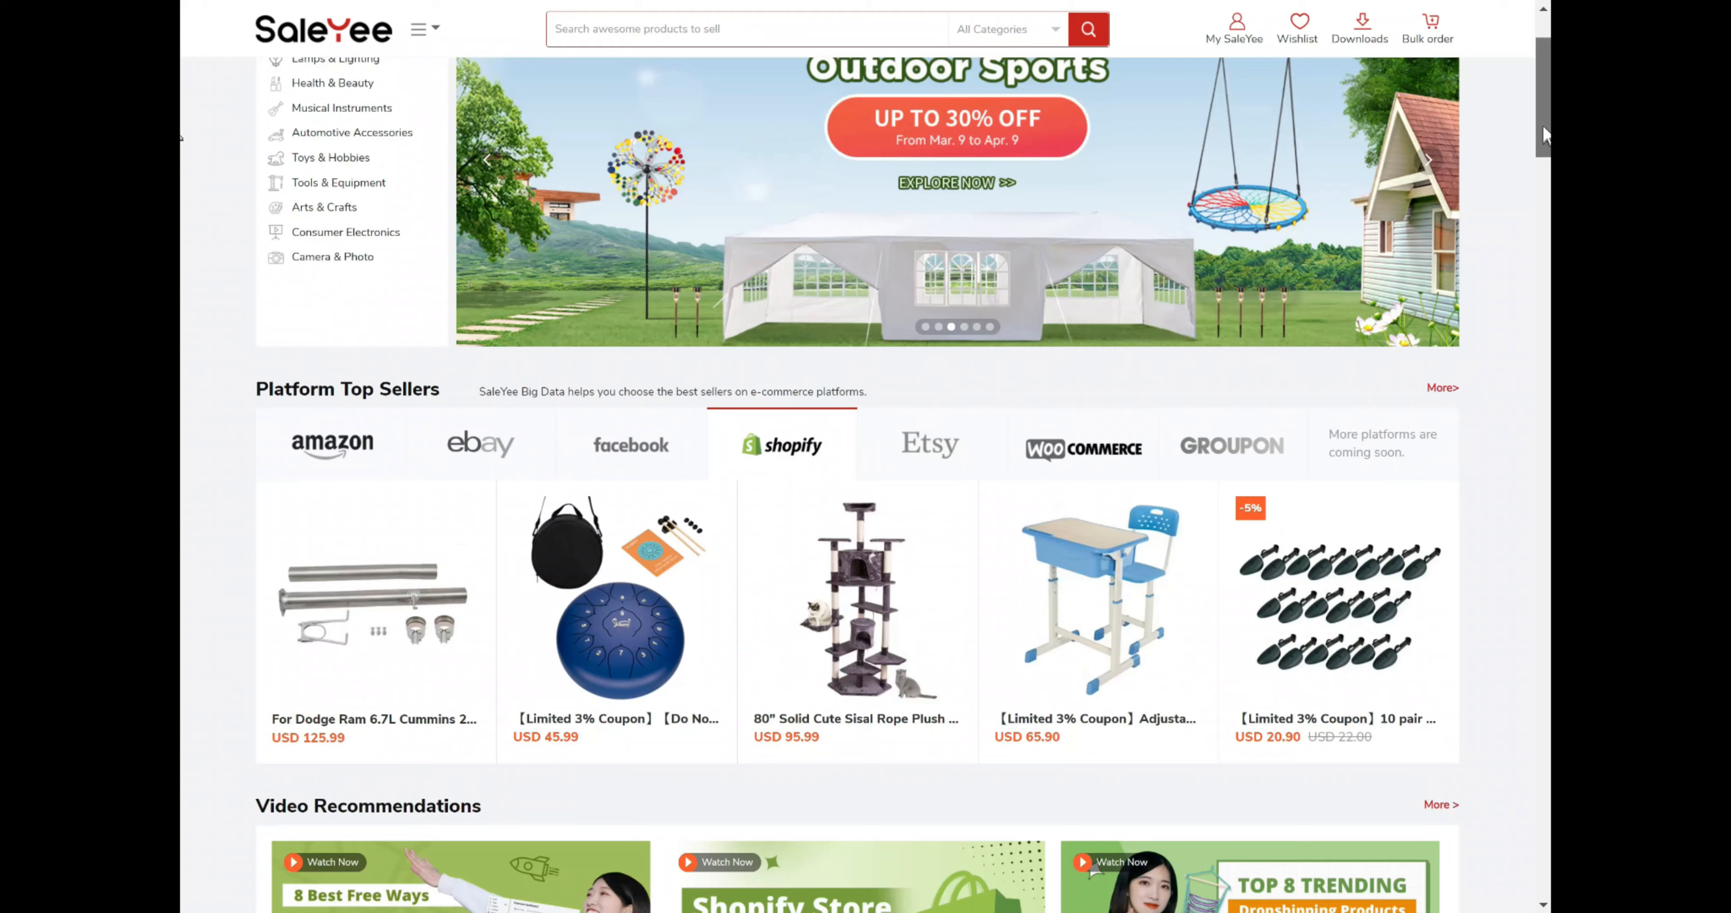
left_click(855, 601)
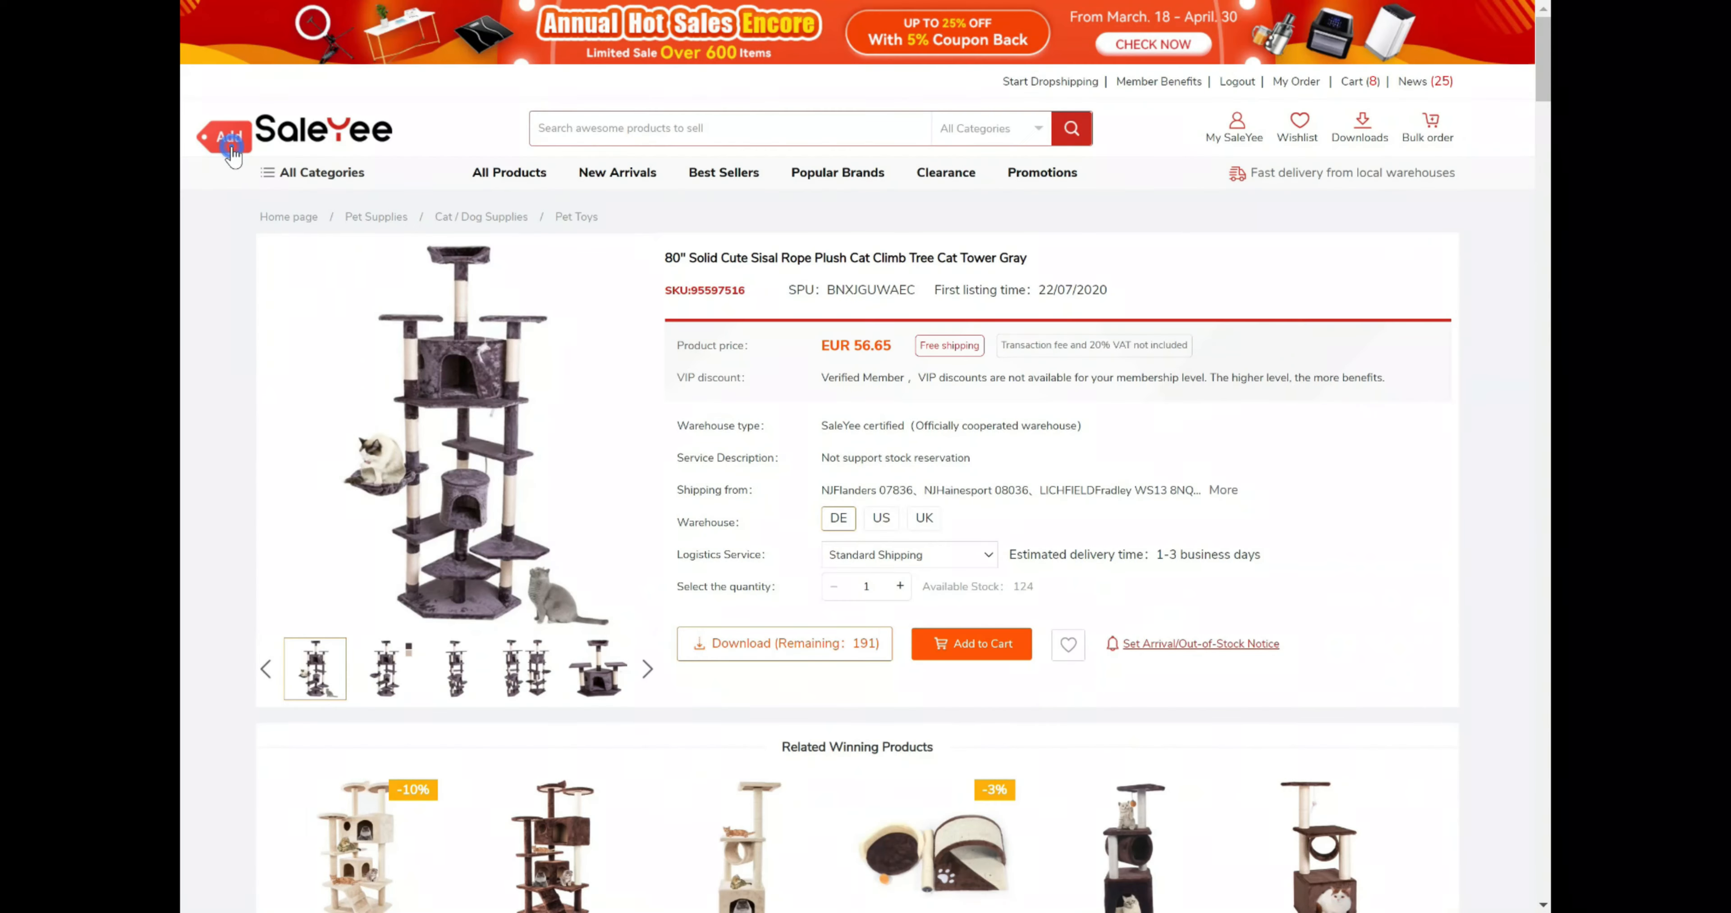
left_click(230, 148)
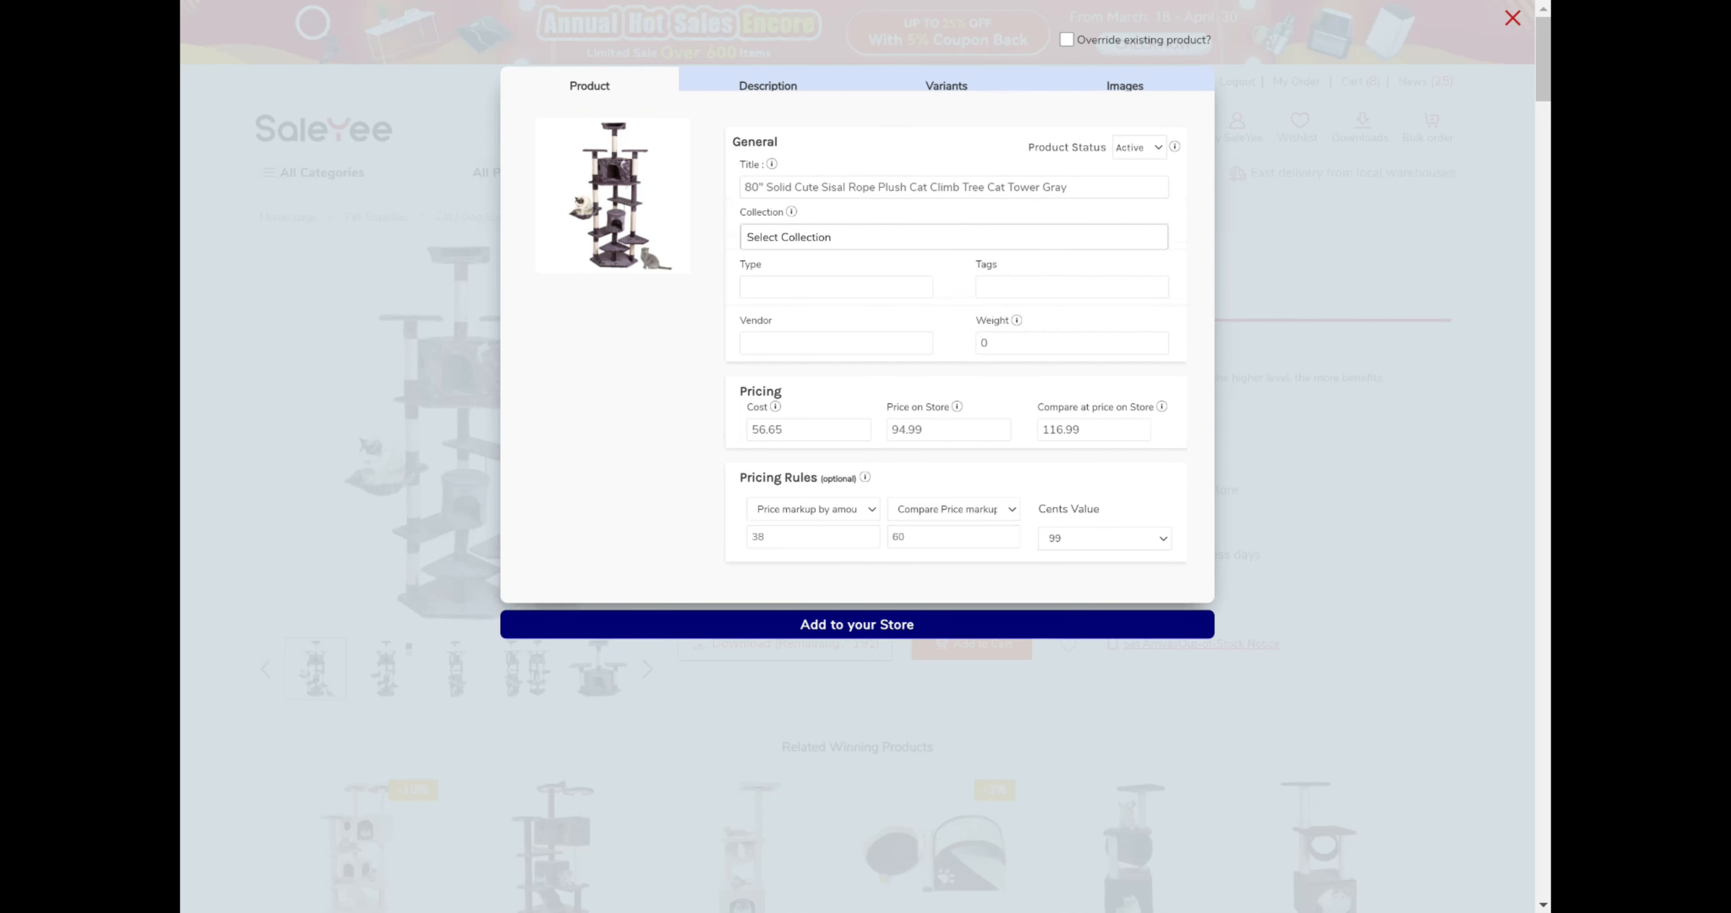
Assign the cat tree to the Cat Supplies collection, then move to its description.
left_click(925, 188)
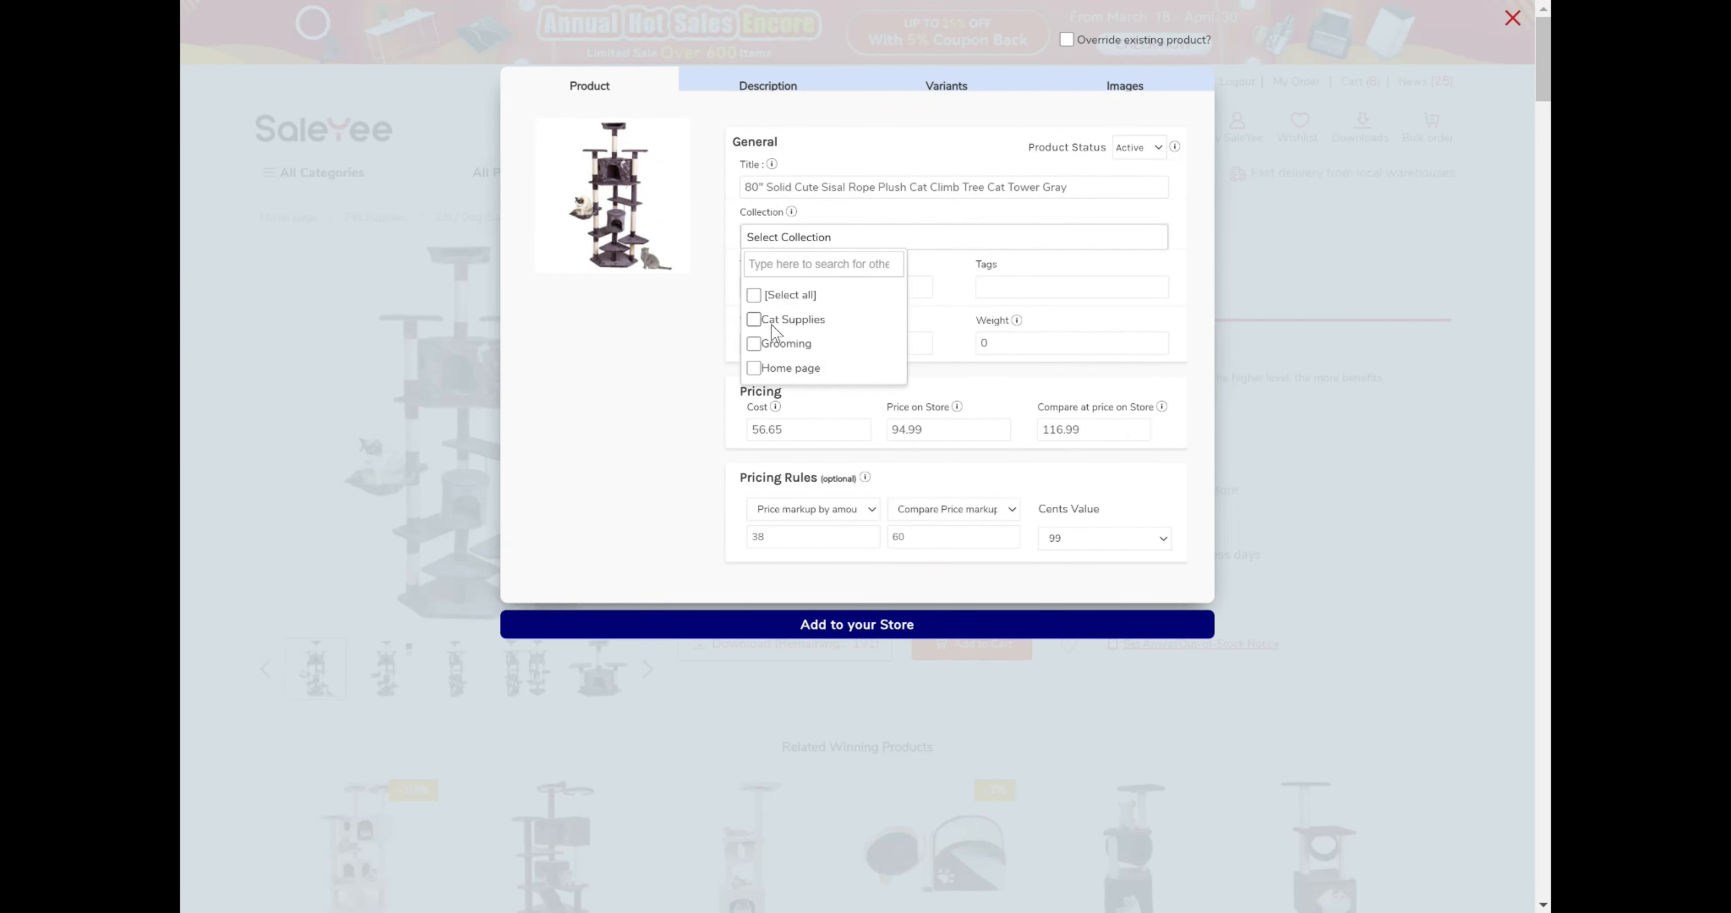
left_click(786, 320)
type("cat tree")
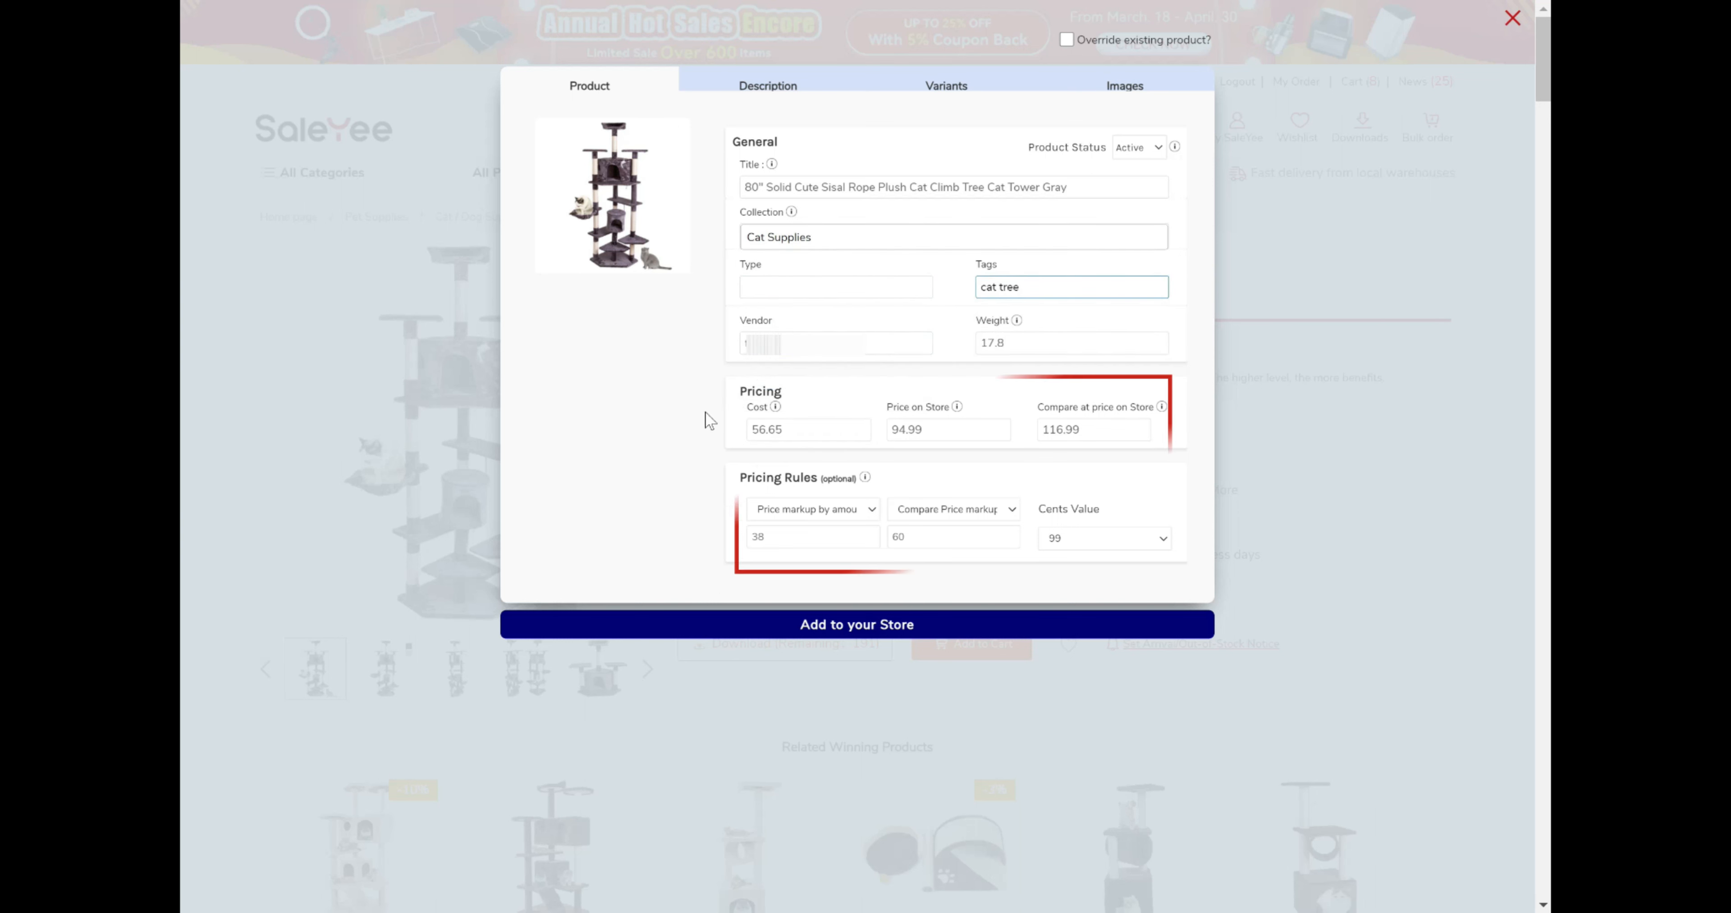
left_click(768, 87)
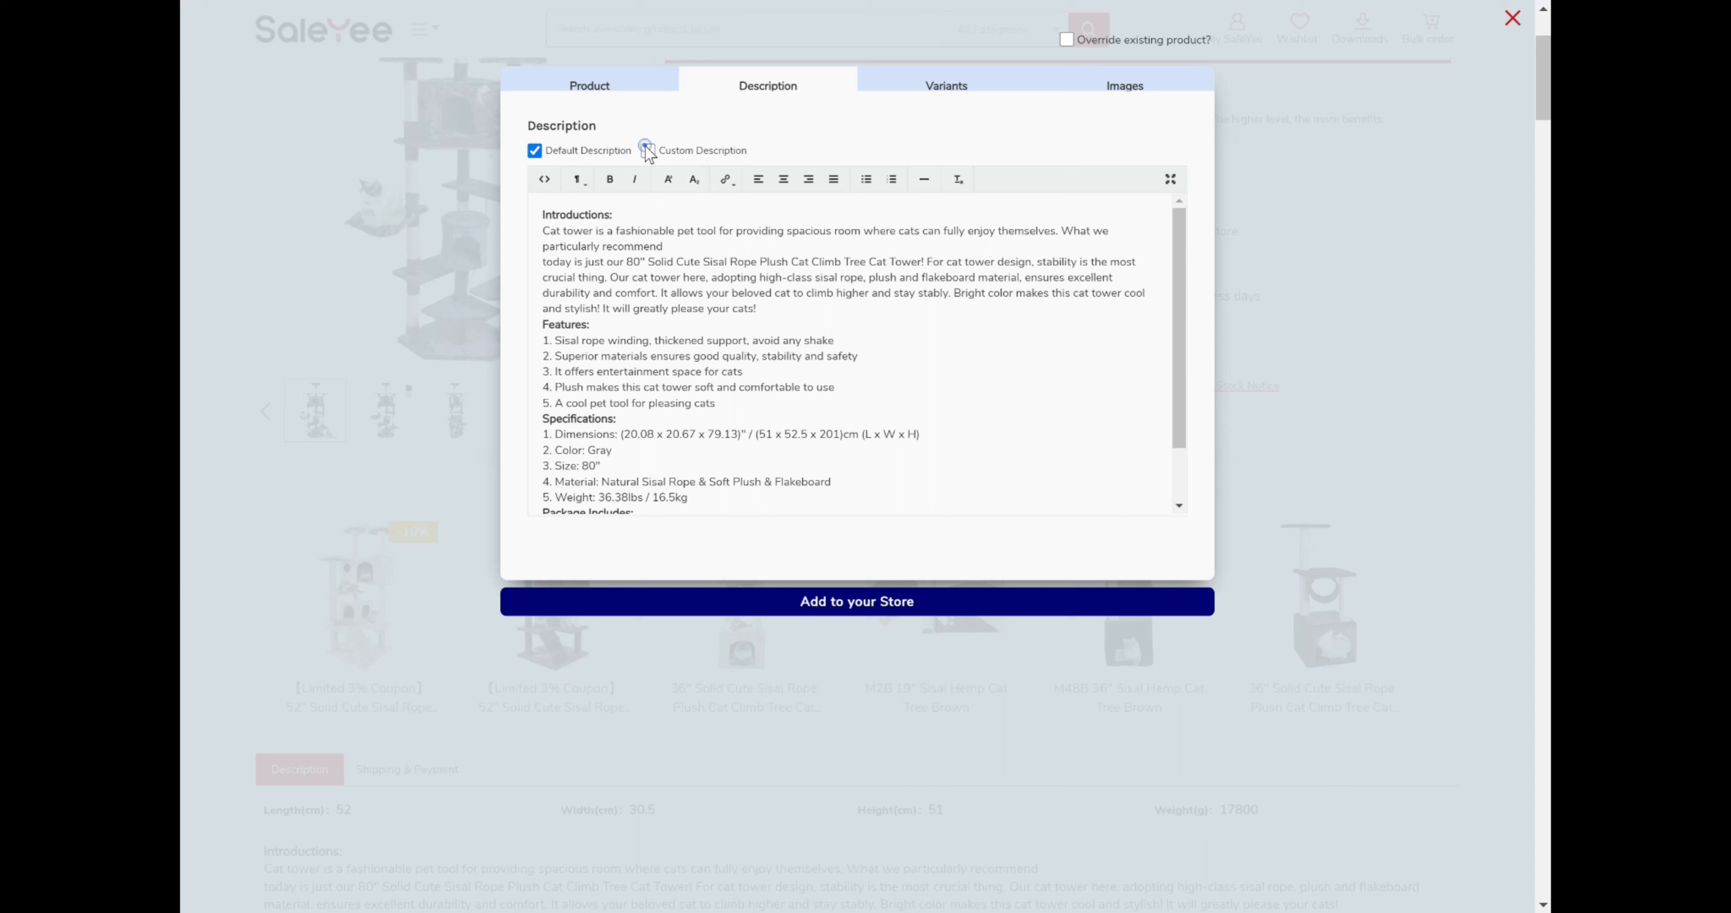
Try Custom Description, revert to Default Description, and continue to Variants.
left_click(647, 150)
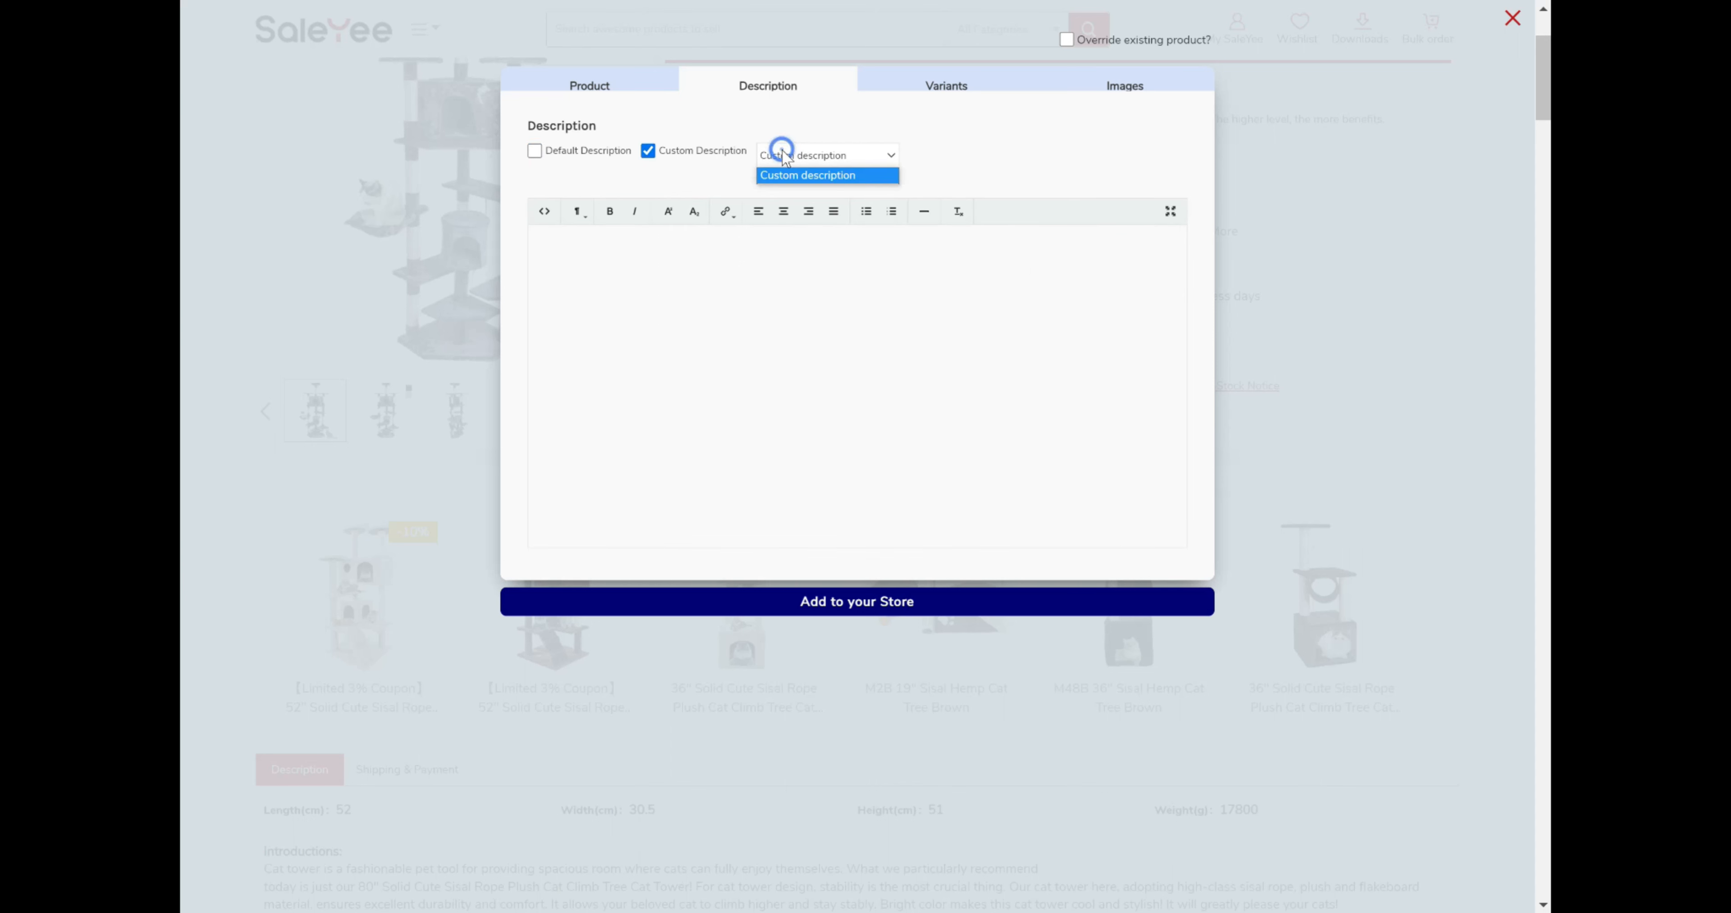
left_click(534, 152)
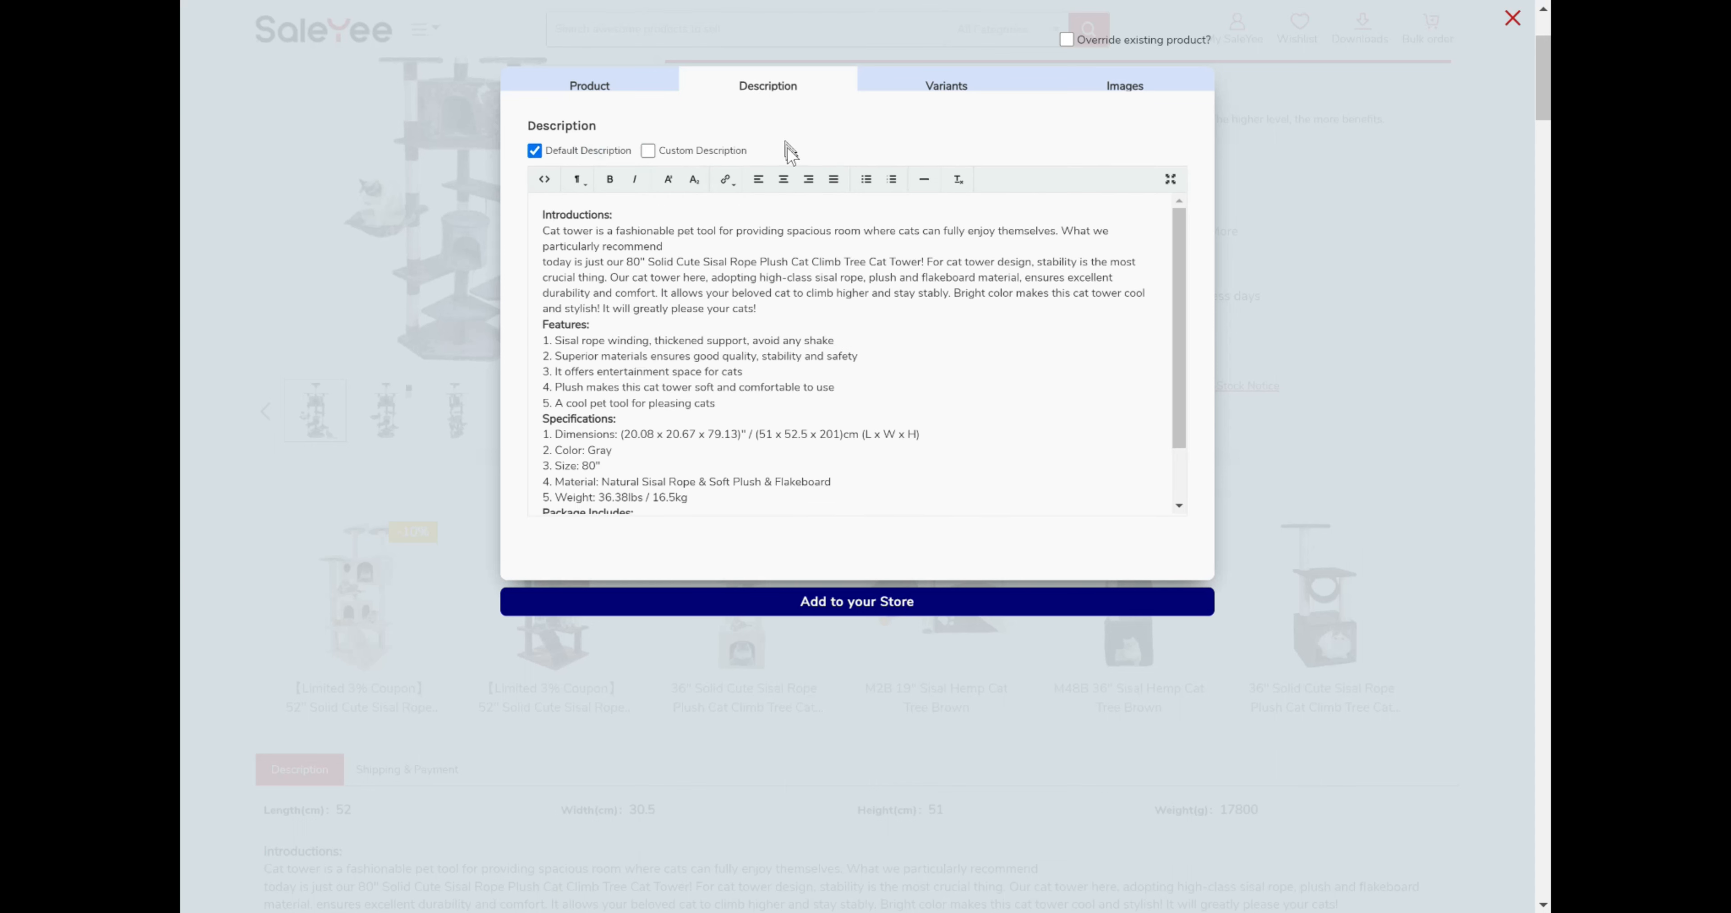
scroll("down", 3)
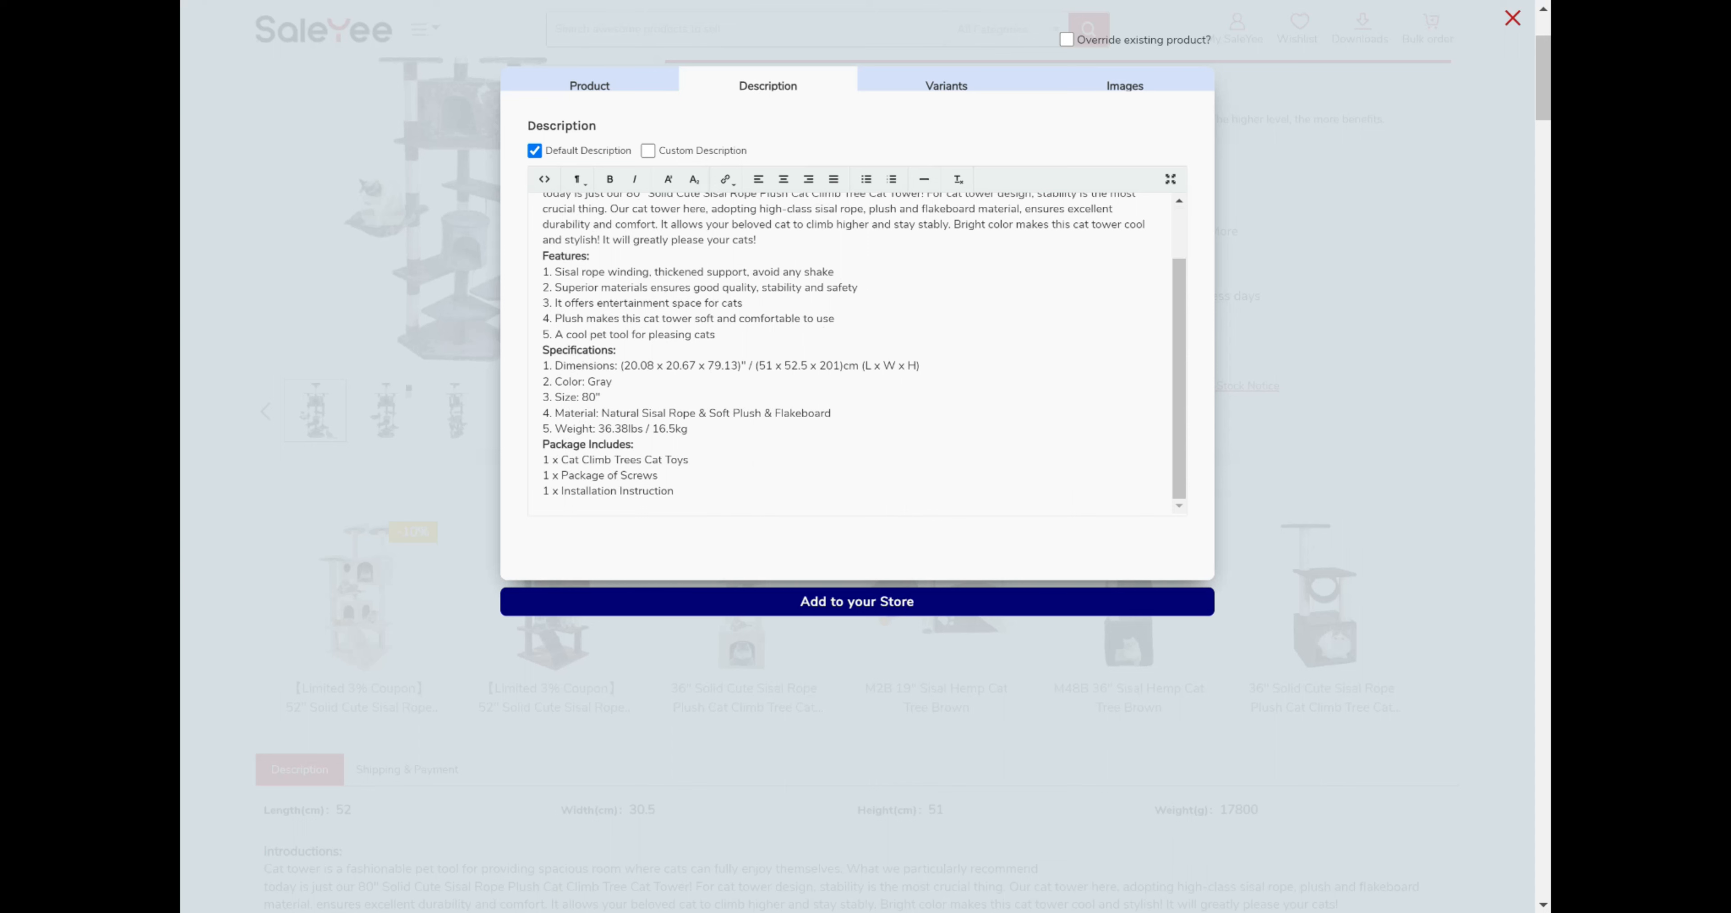
left_click(946, 86)
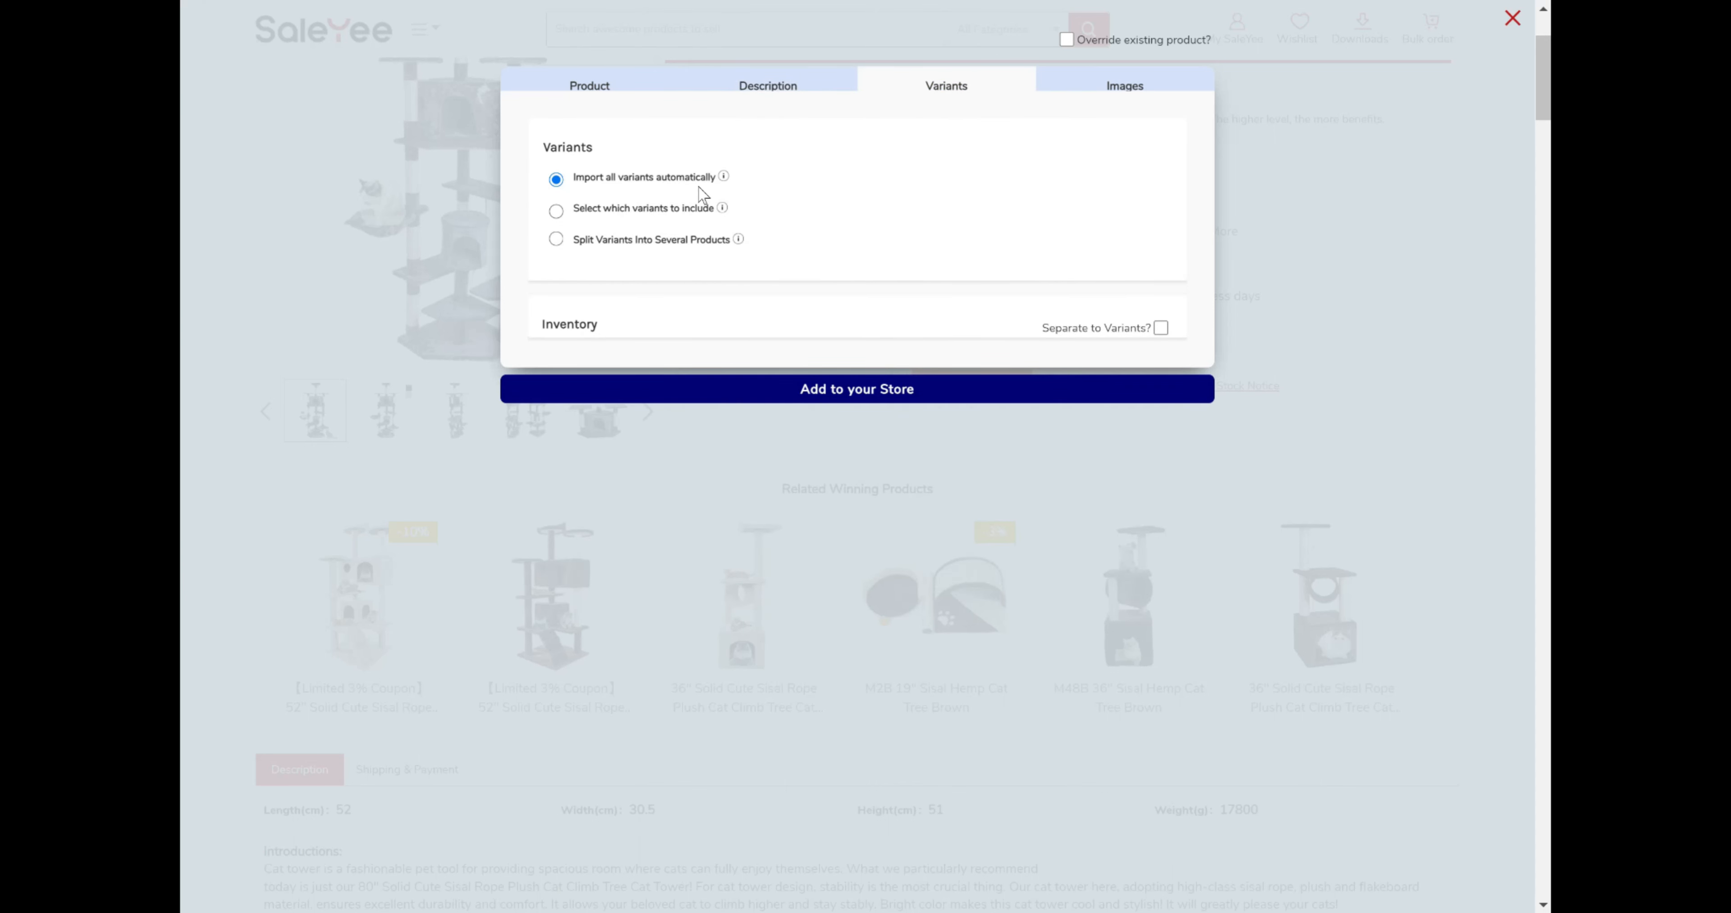
mouse_move(1082, 346)
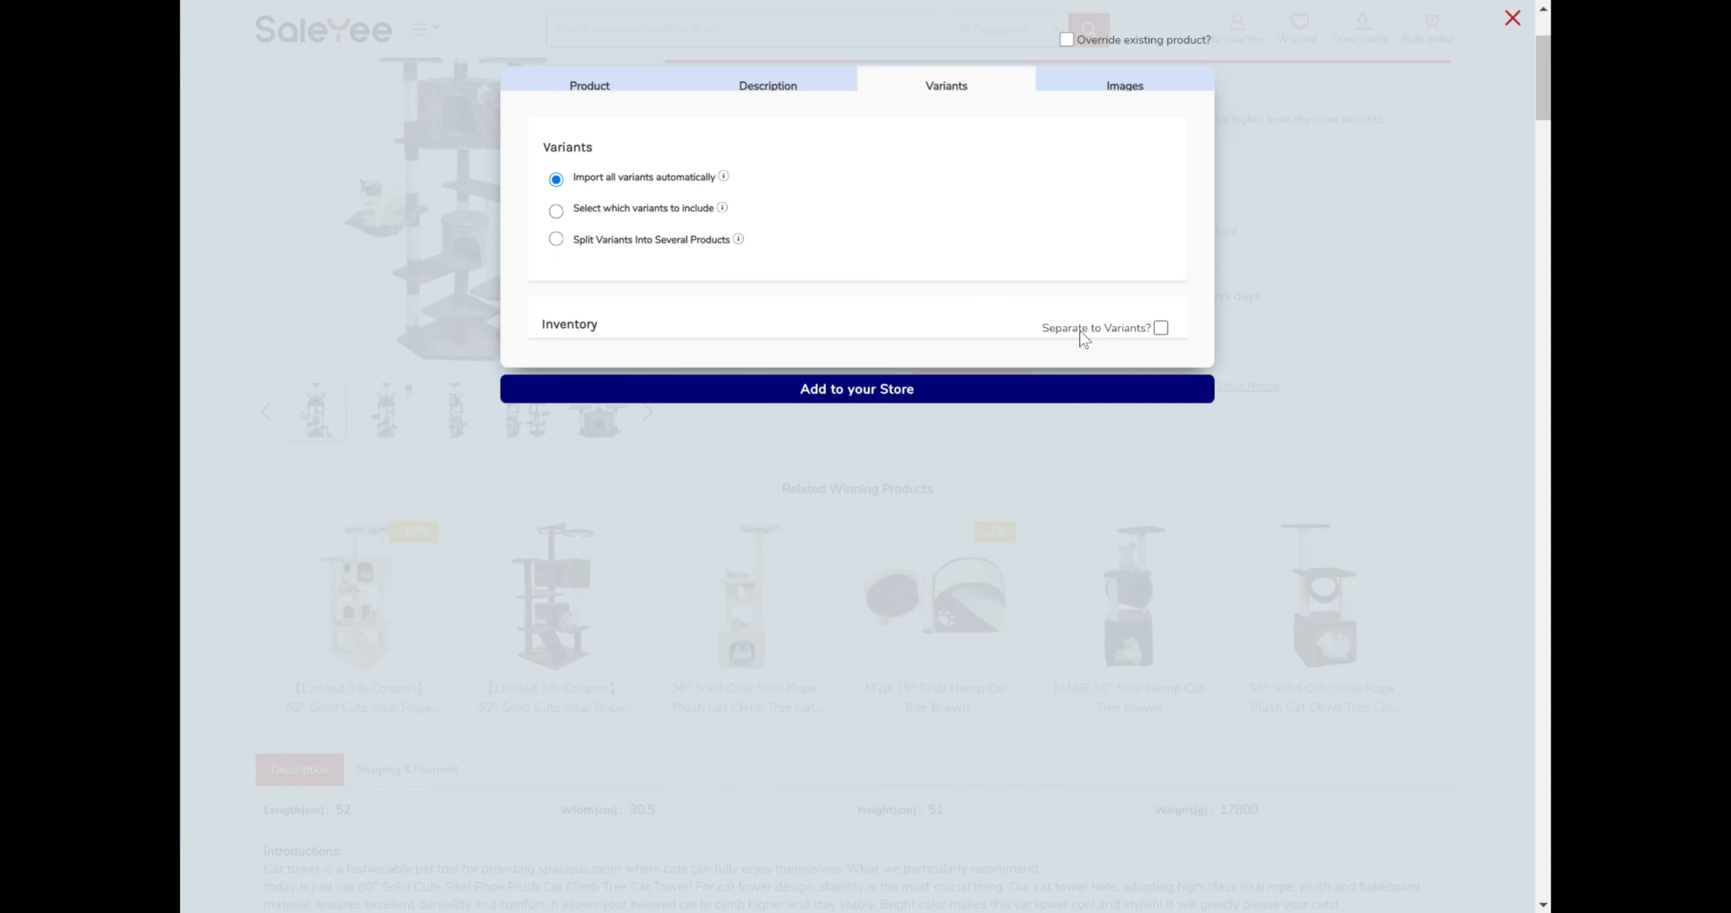
mouse_move(1101, 342)
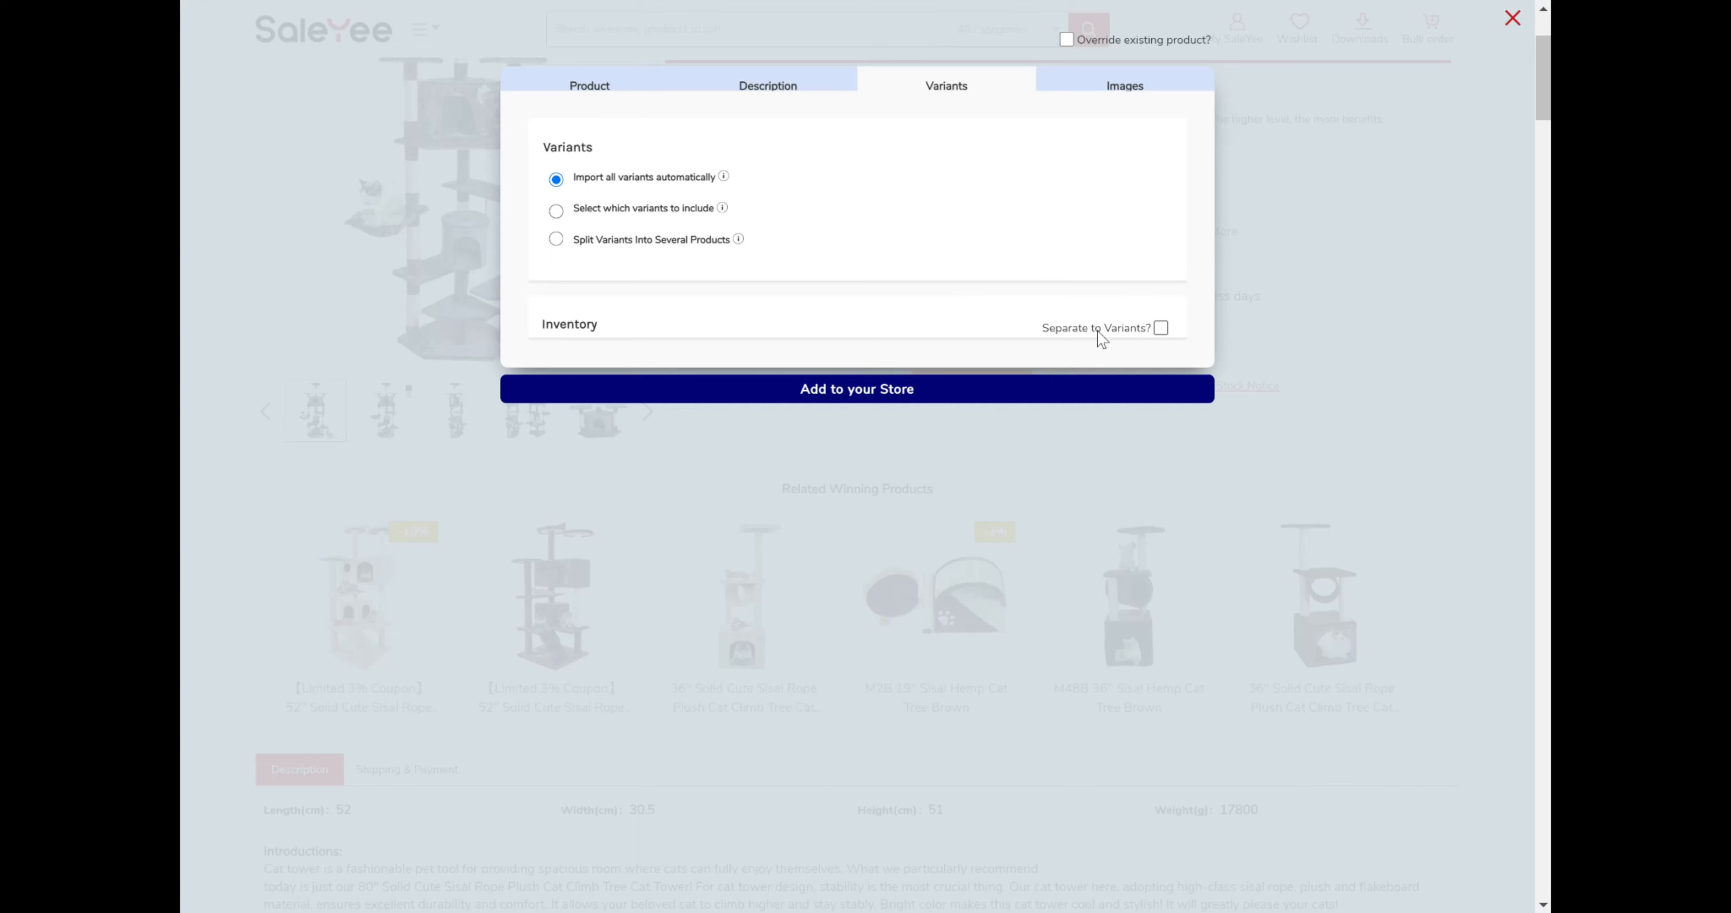
Leave all variants imported automatically and go on to the Images section.
left_click(1125, 86)
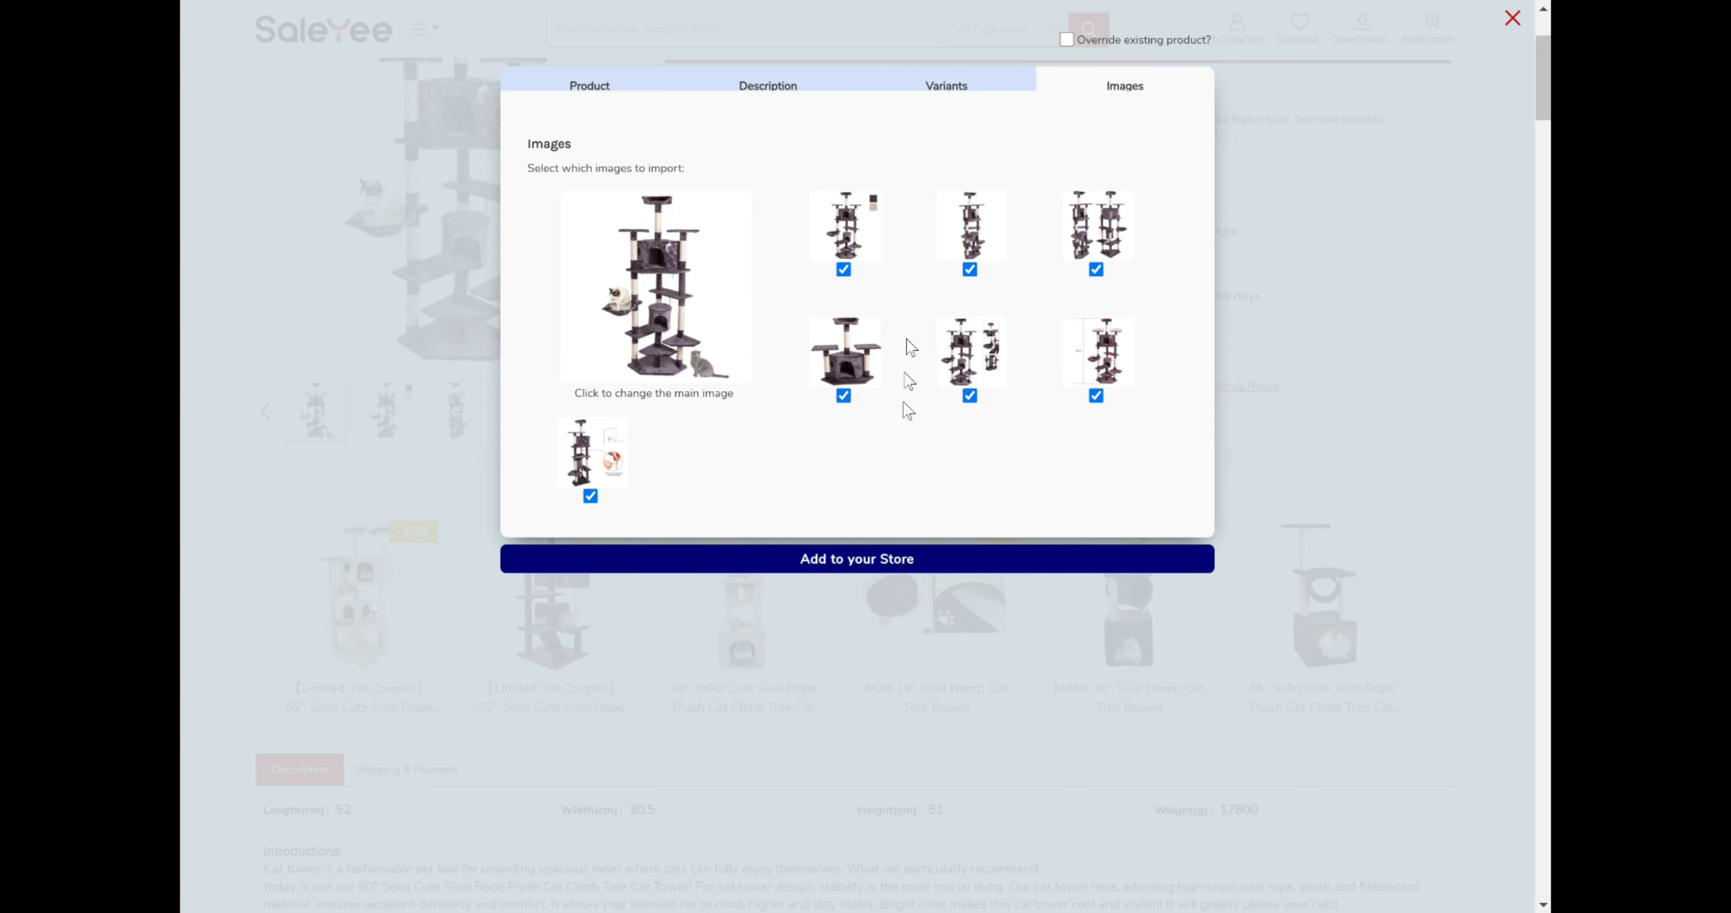
Add the cat tree to the store and view it in the Importify import list.
left_click(857, 559)
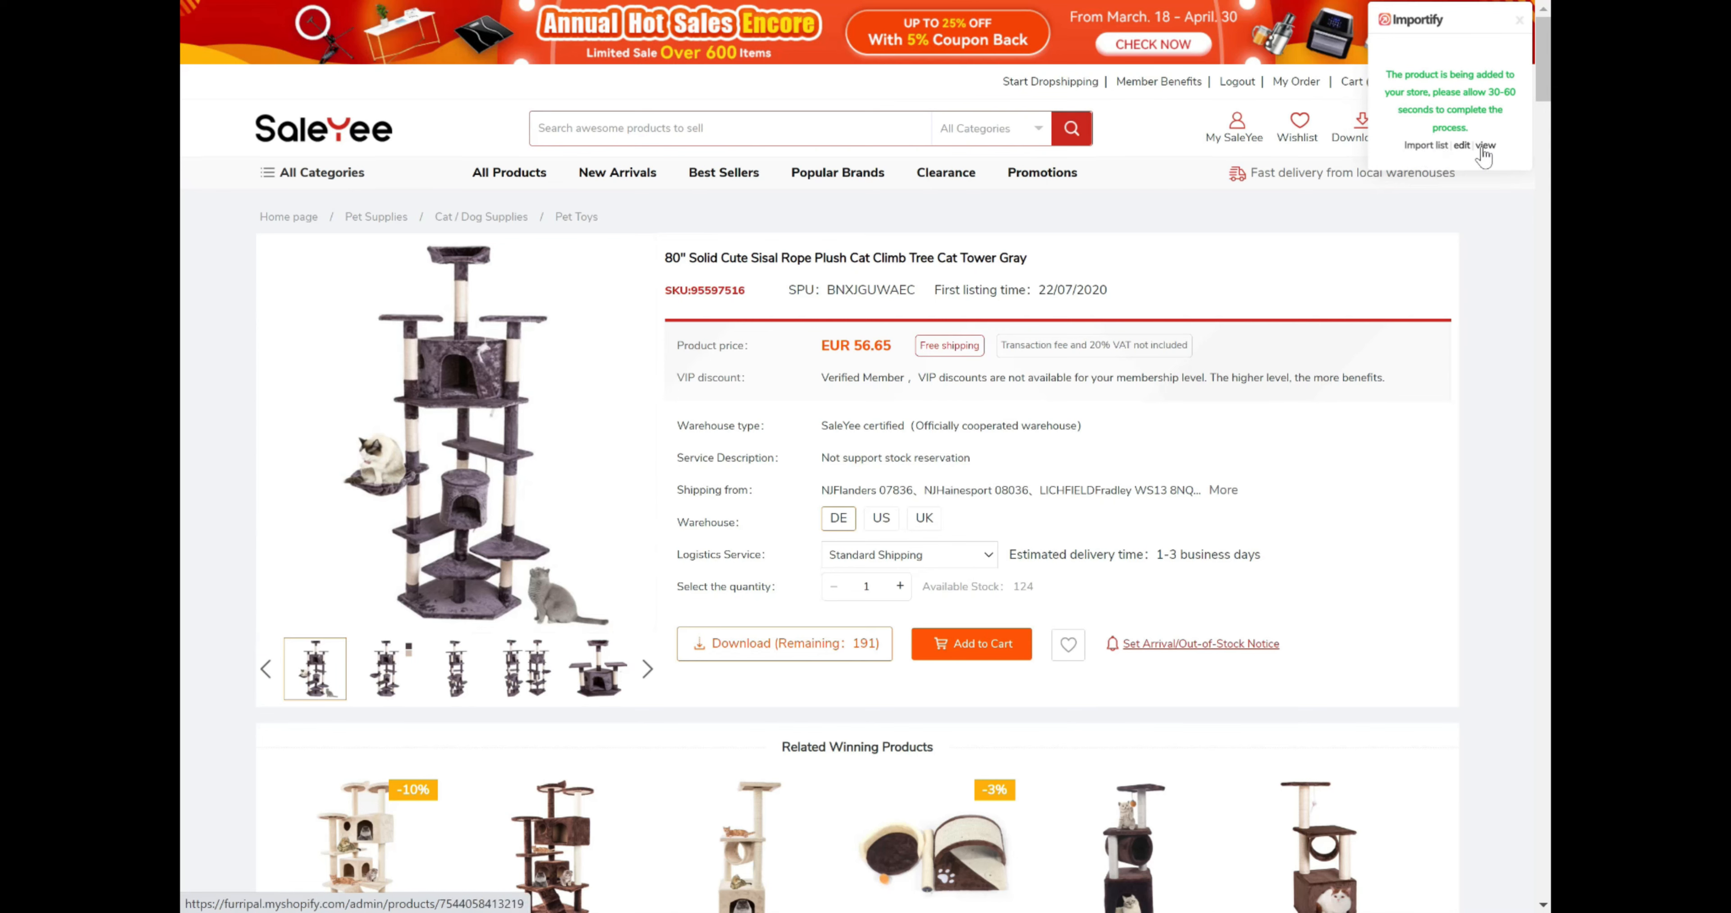
left_click(1483, 145)
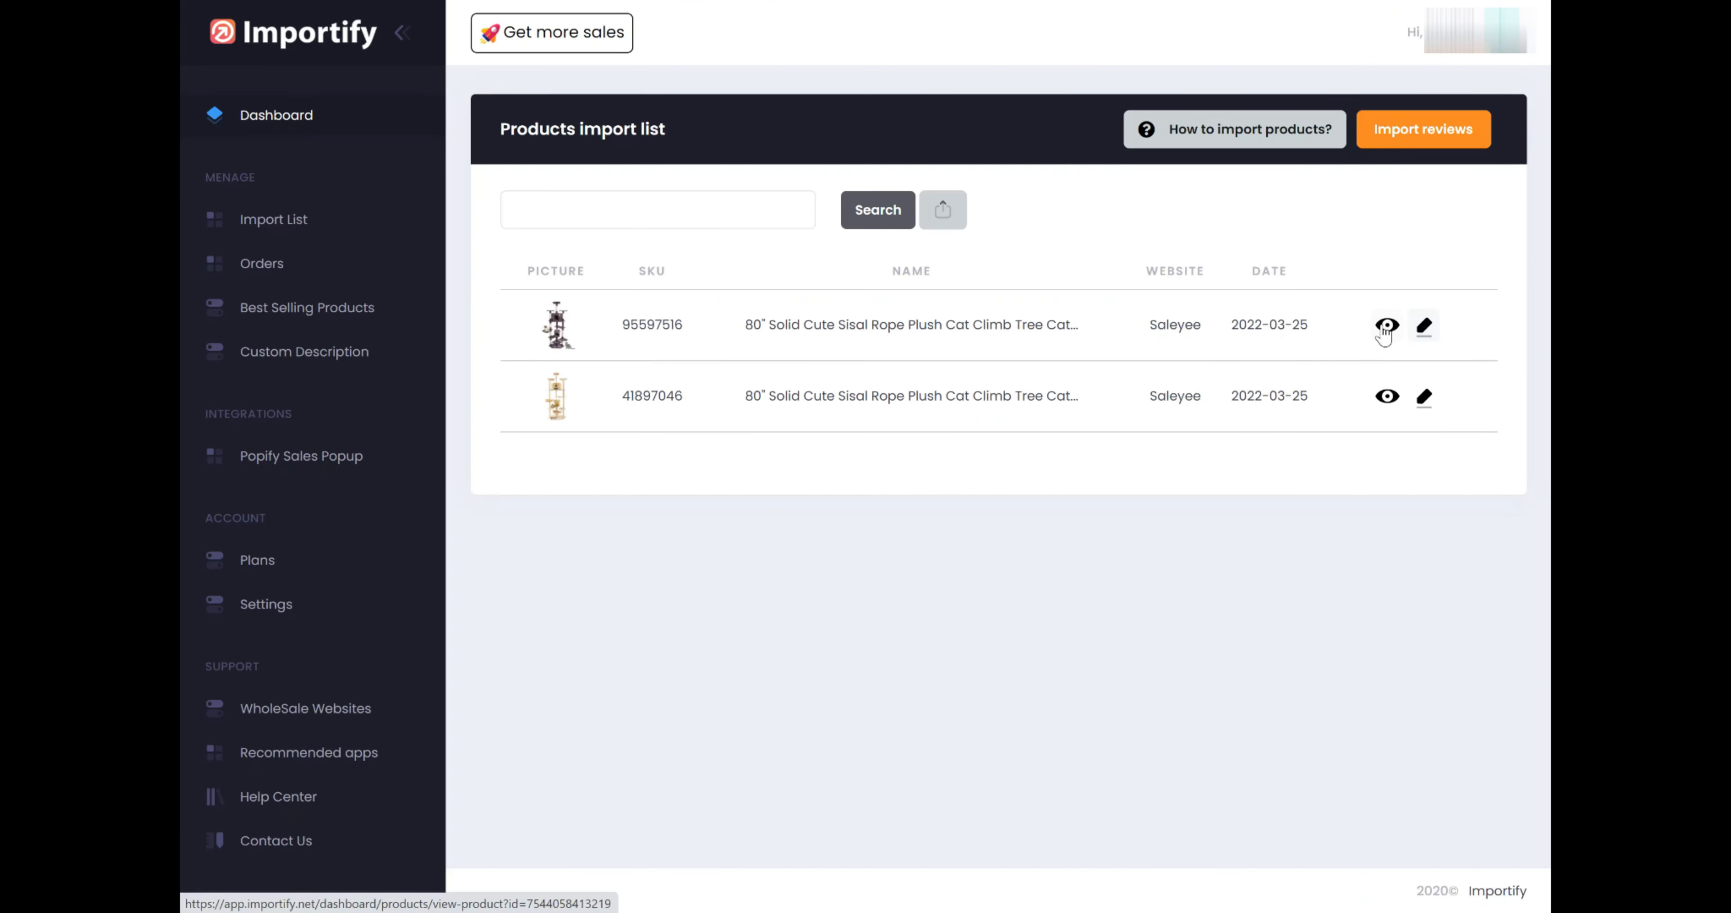
left_click(1388, 325)
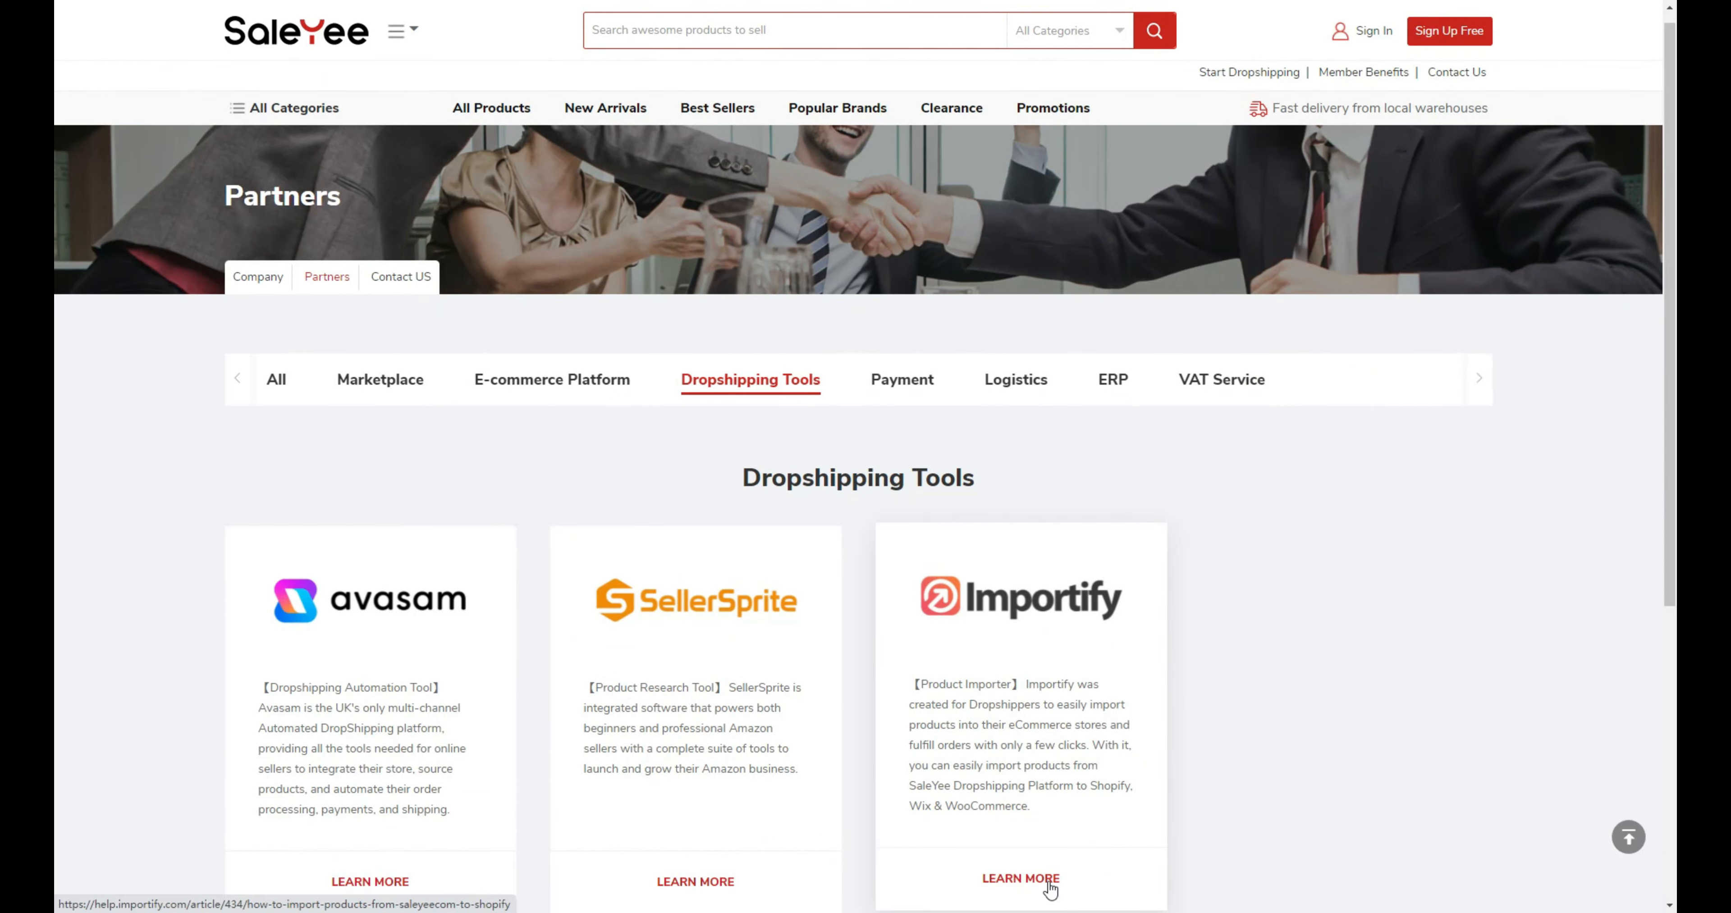
Open the guide on importing from SaleYee to Shopify via Learn More.
left_click(1023, 879)
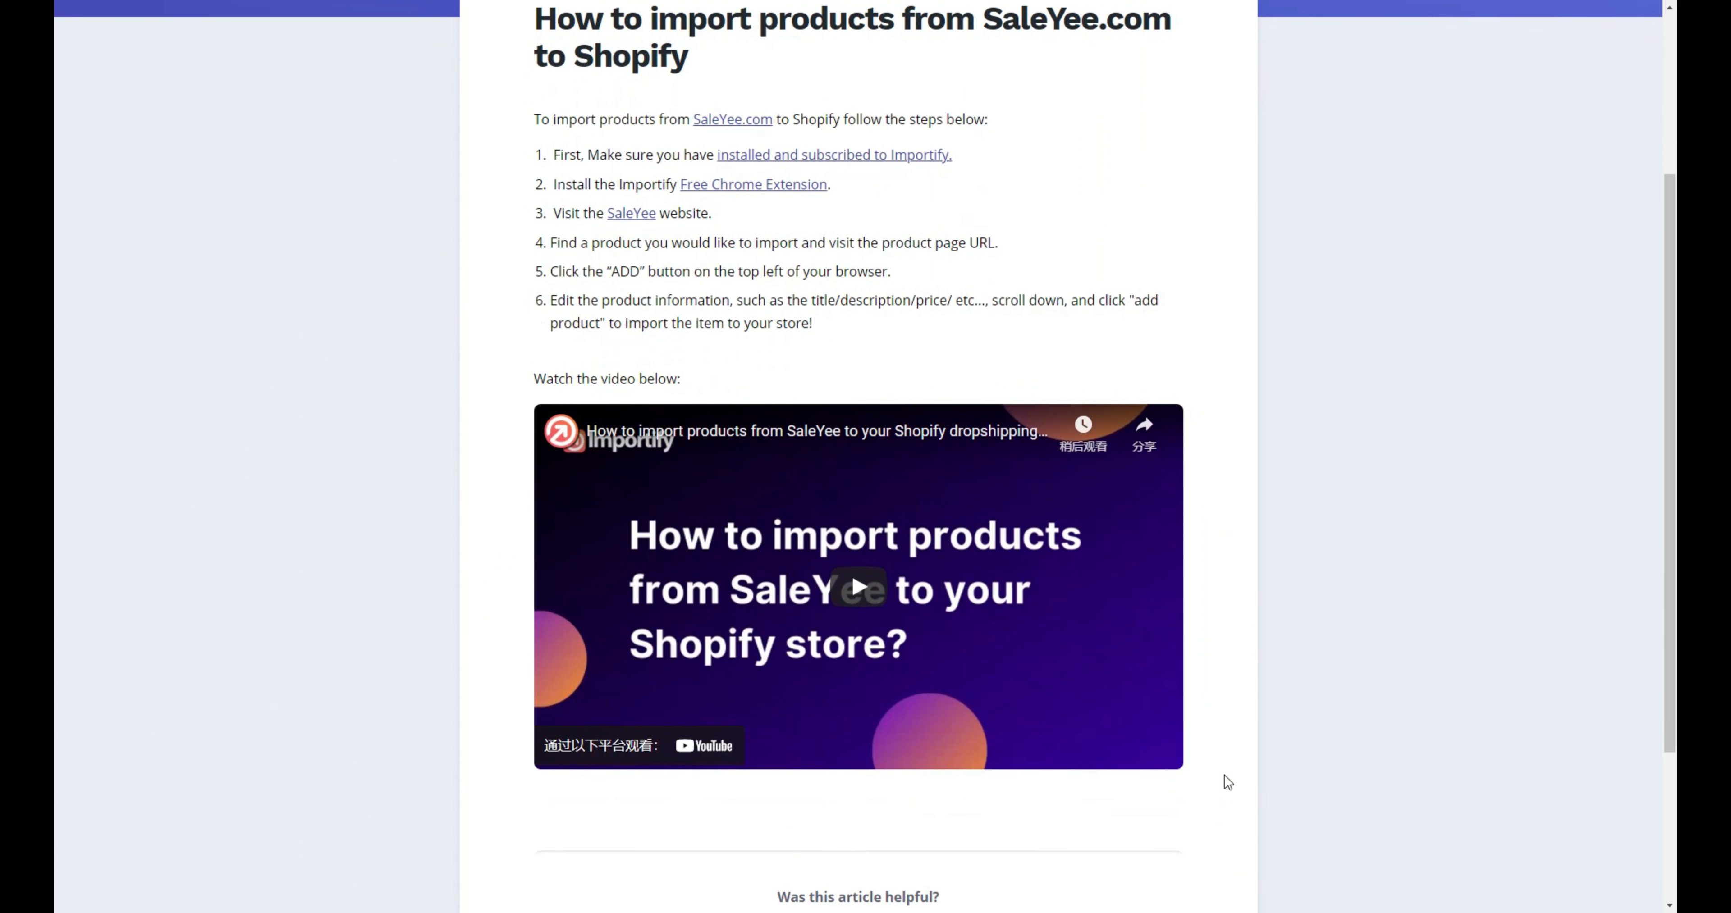